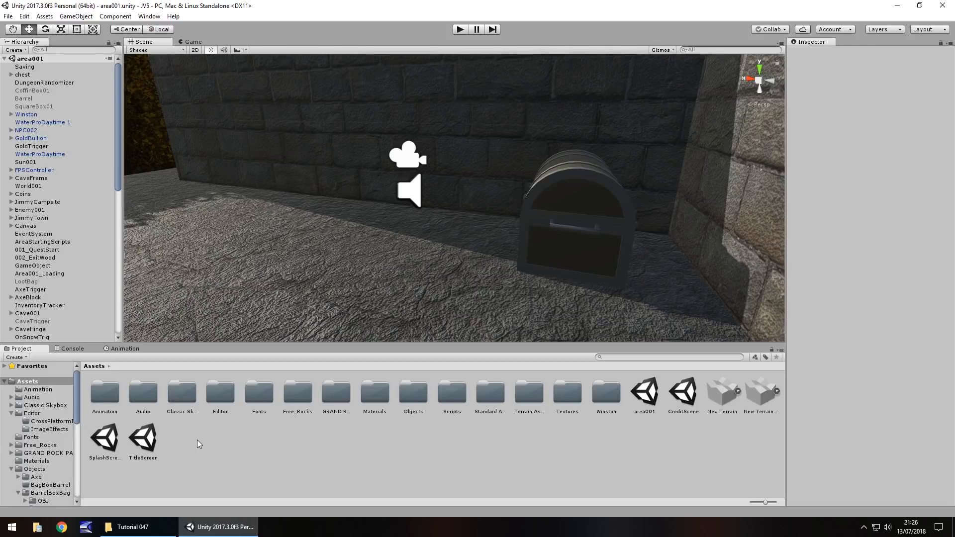
{"action": "mouse_move", "coordinate": [321, 137]}
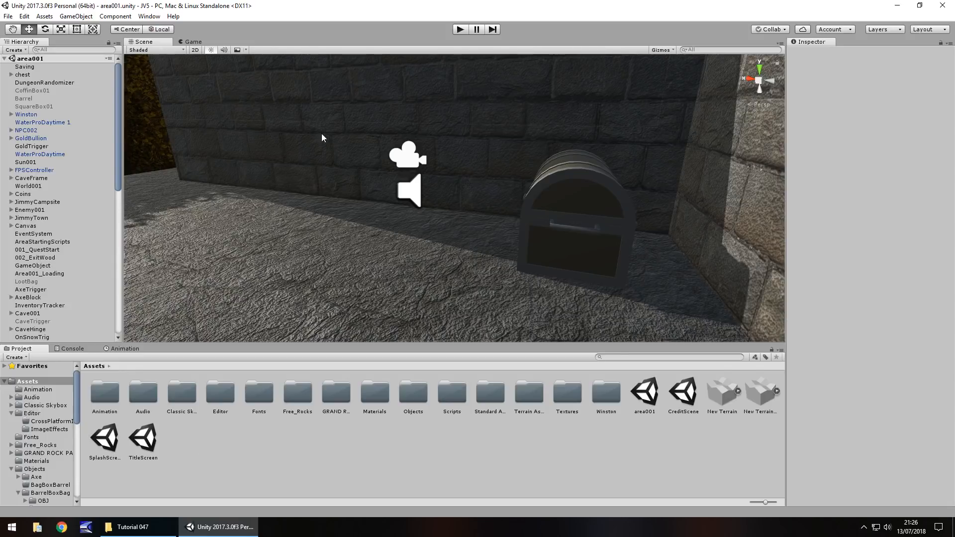
{"action": "mouse_move", "coordinate": [269, 156]}
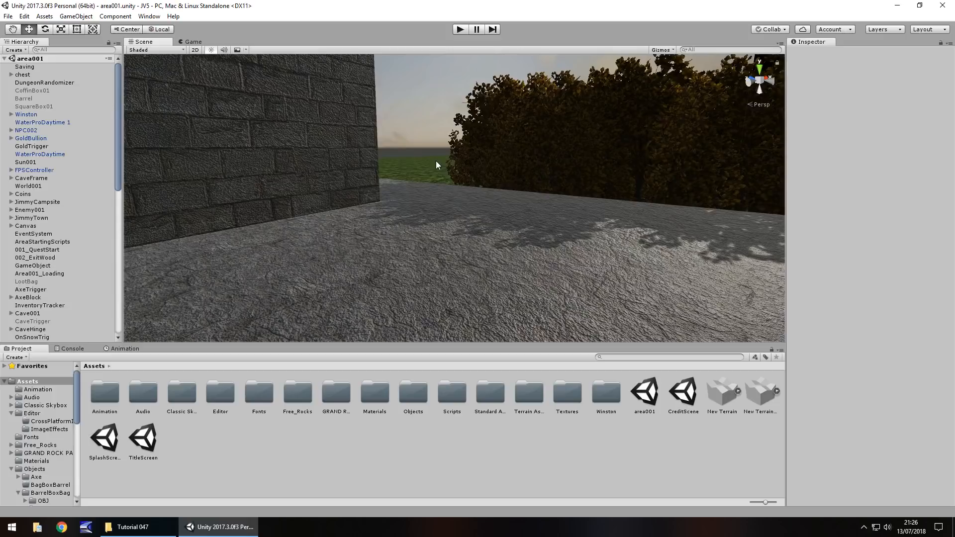
{"action": "mouse_move", "coordinate": [424, 198]}
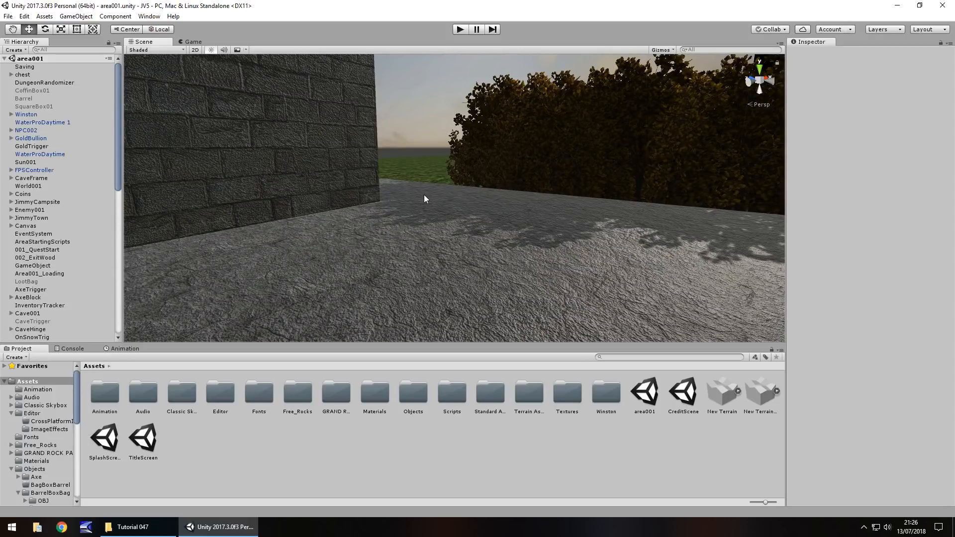
{"action": "mouse_move", "coordinate": [408, 210]}
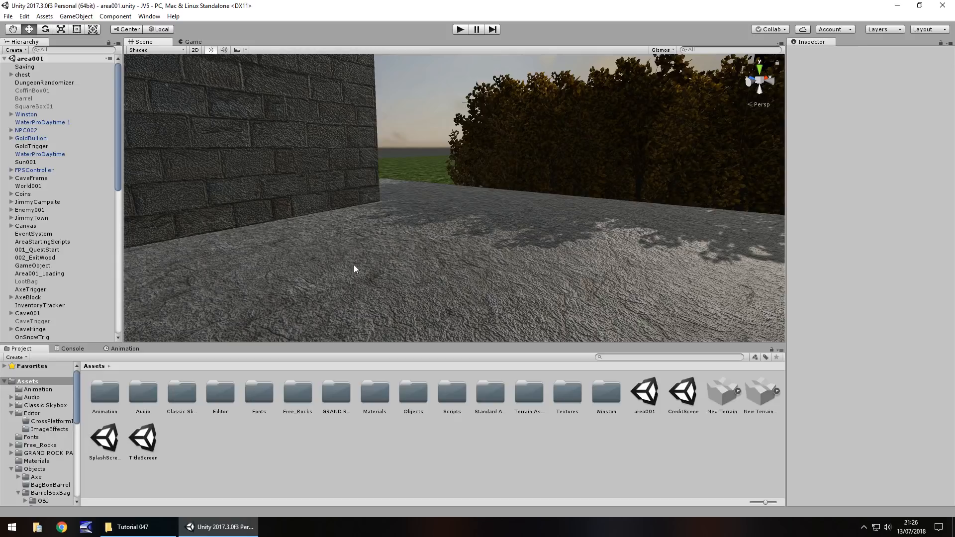
{"action": "mouse_move", "coordinate": [312, 288]}
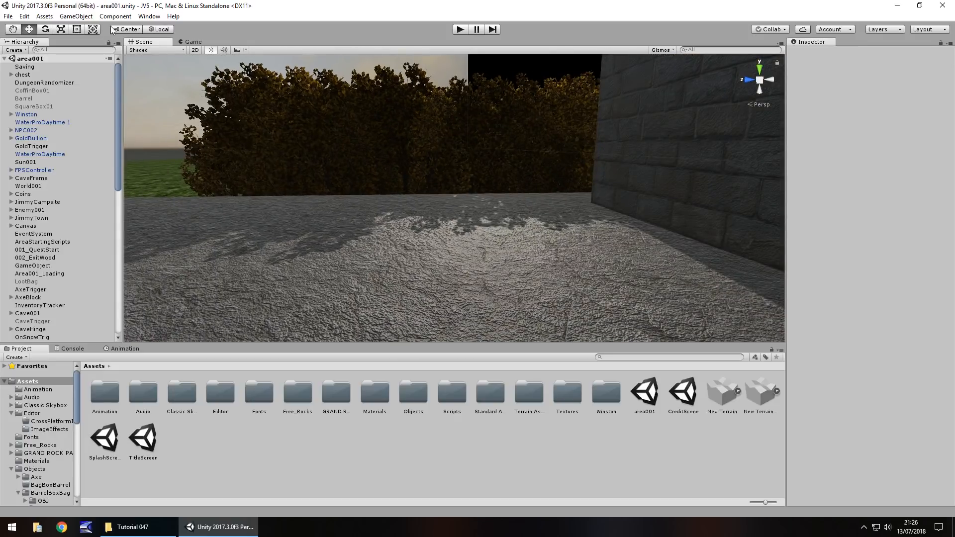
Create a Particle System with start speed 0.1 and a grey start colour at alpha 12.
{"action": "left_click", "coordinate": [75, 16]}
{"action": "type", "text": "1"}
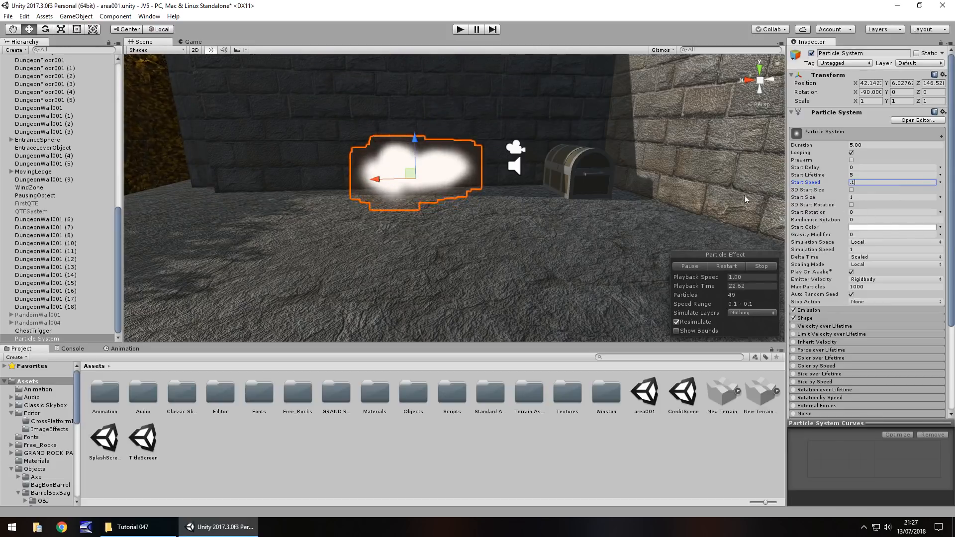
{"action": "left_click", "coordinate": [892, 227]}
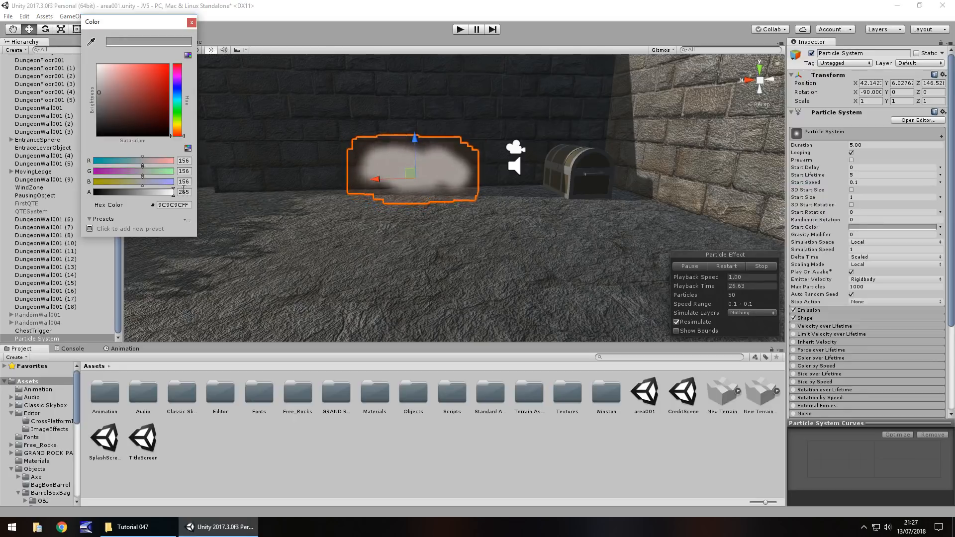
{"action": "left_click_drag", "start_coordinate": [180, 191], "coordinate": [101, 192]}
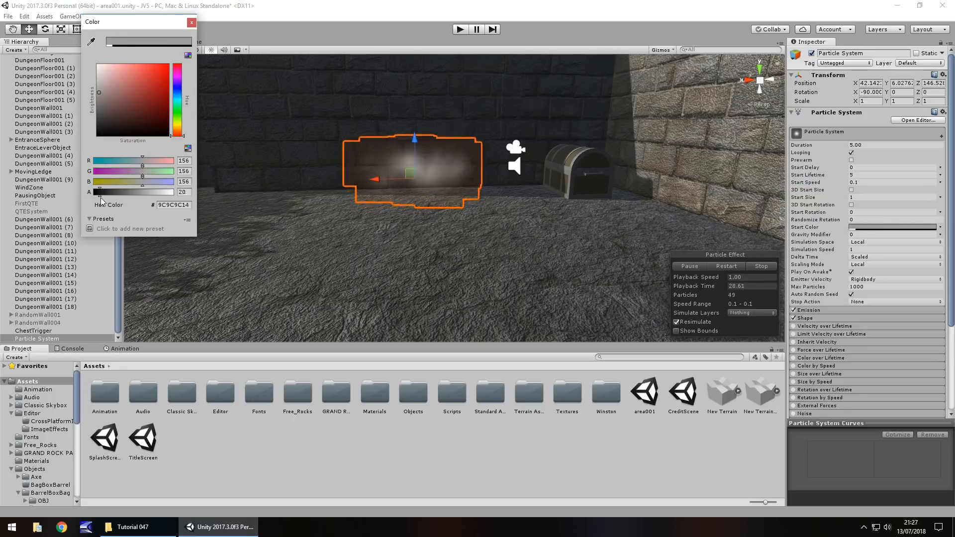
{"action": "left_click_drag", "start_coordinate": [121, 191], "coordinate": [101, 191]}
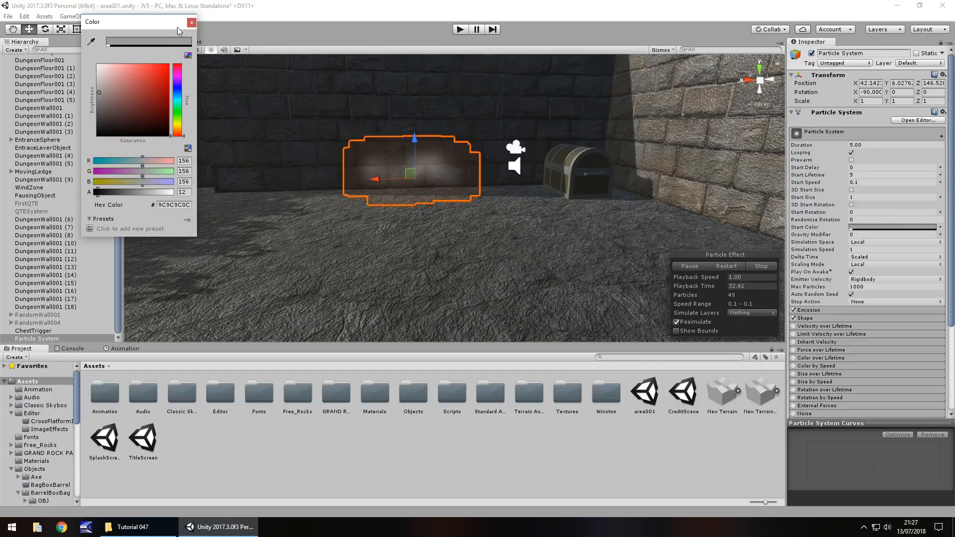
{"action": "left_click", "coordinate": [191, 23]}
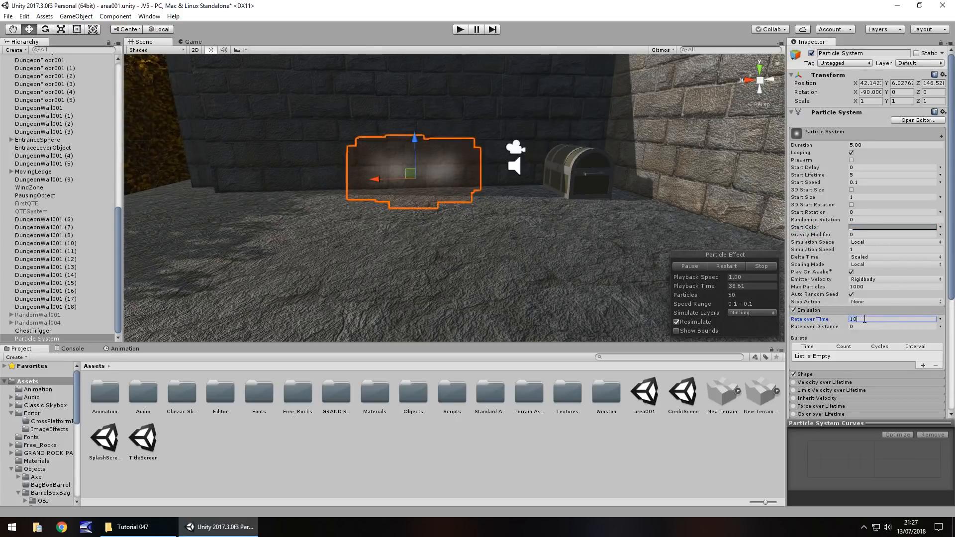
Set emission rate 100, a Sphere shape of radius 13.51 and start size 5.
{"action": "type", "text": "100"}
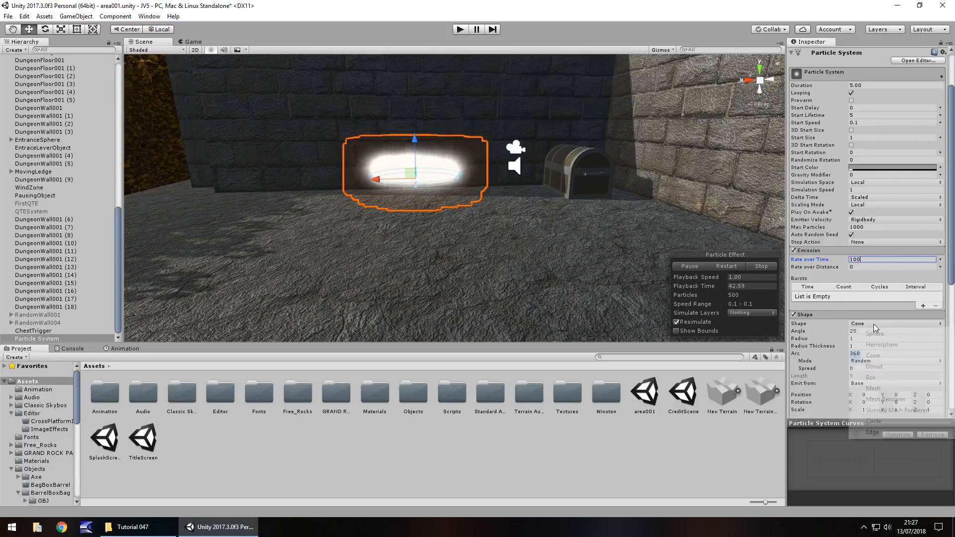
{"action": "left_click", "coordinate": [874, 333]}
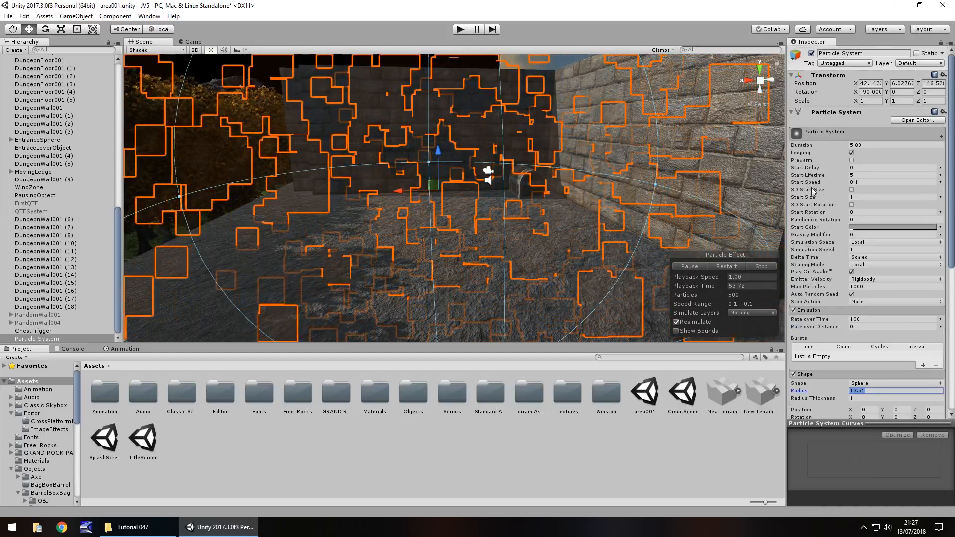
{"action": "left_click", "coordinate": [892, 197]}
{"action": "type", "text": "0"}
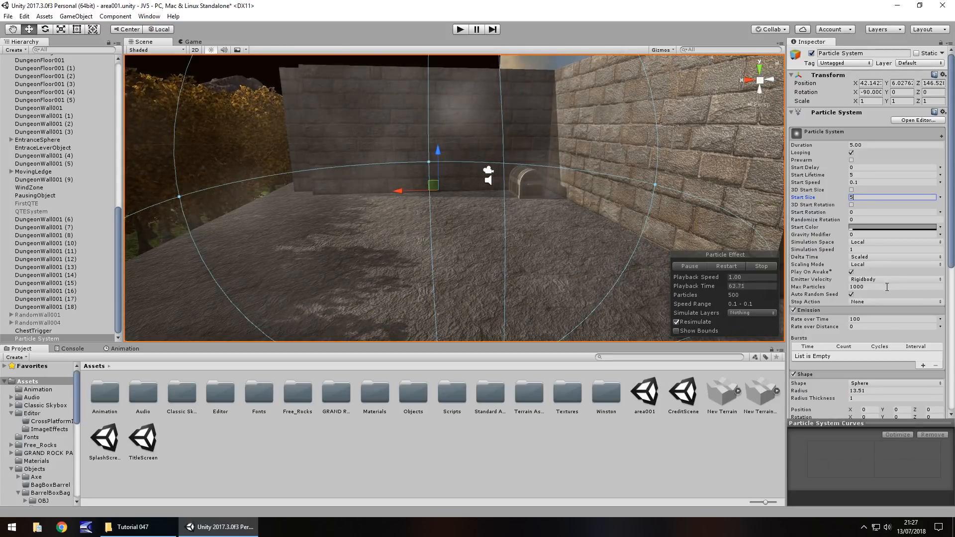
{"action": "scroll", "scroll_direction": "down", "scroll_amount": 3}
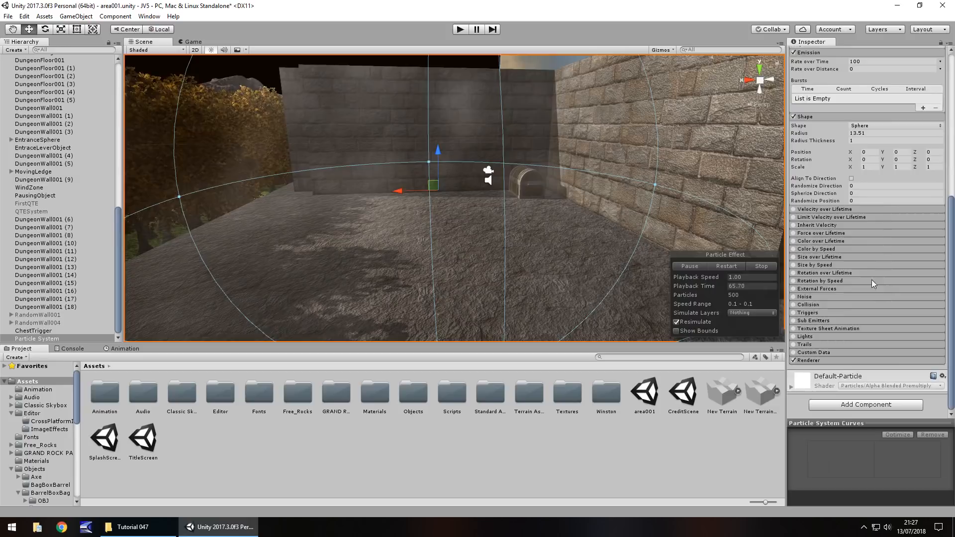
{"action": "mouse_move", "coordinate": [820, 265]}
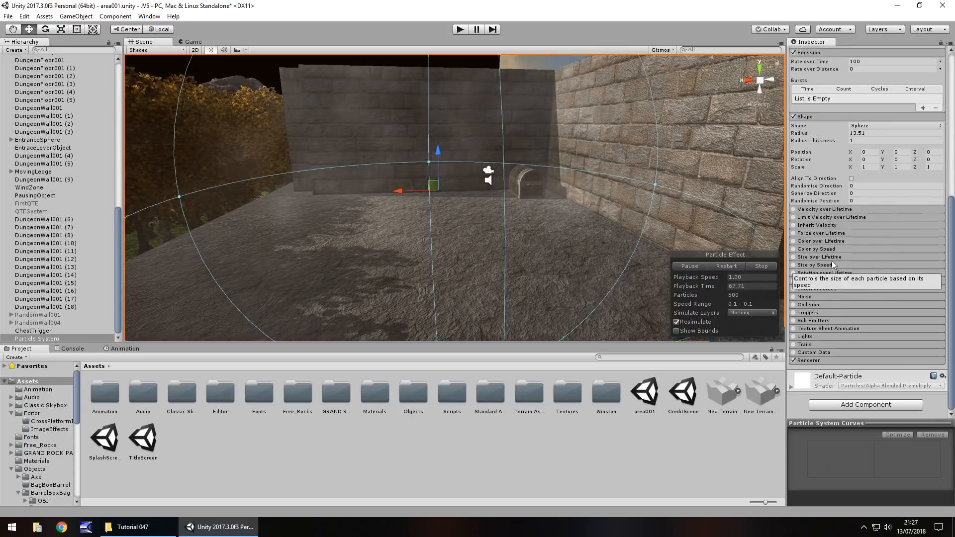
Enable Size over Lifetime and add curve keys forming a rise-and-fall shape.
{"action": "left_click", "coordinate": [819, 256]}
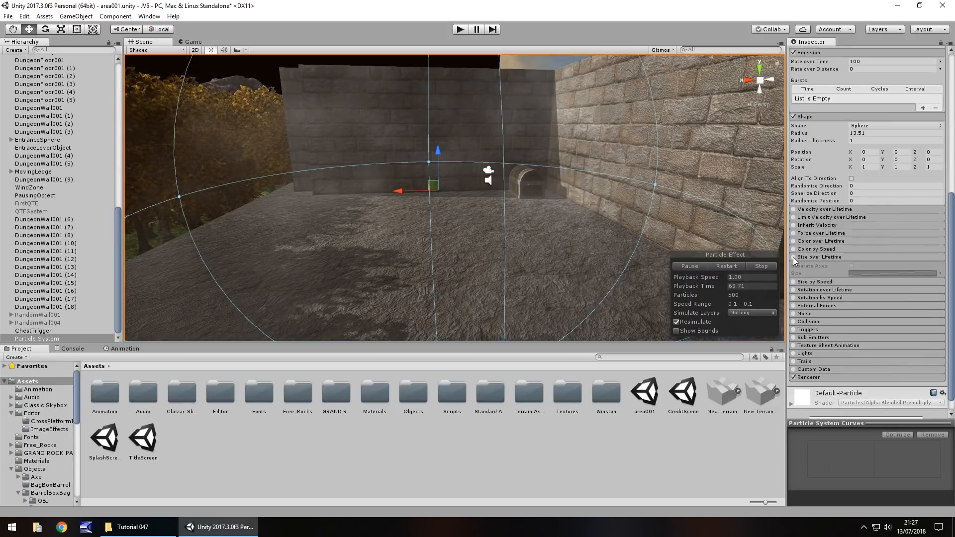
{"action": "left_click", "coordinate": [792, 257]}
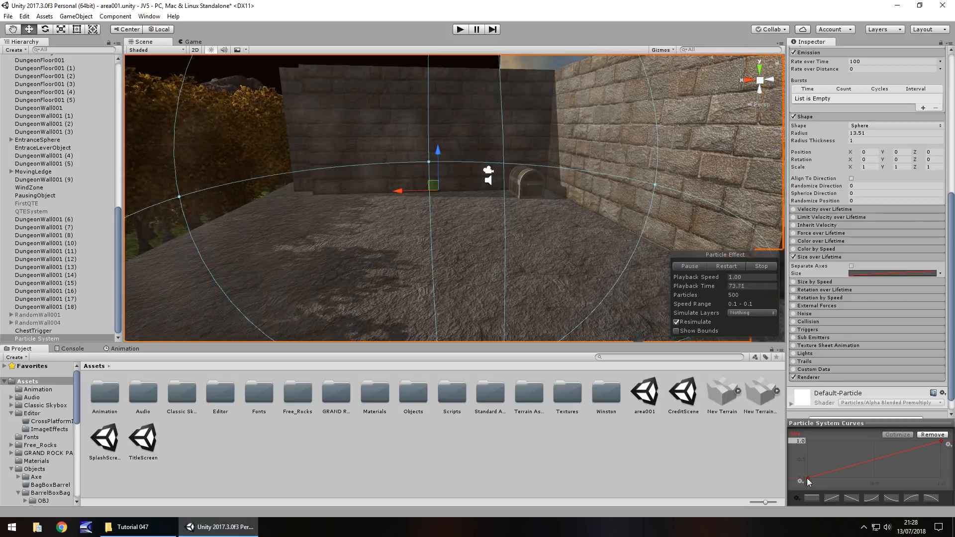
{"action": "right_click", "coordinate": [806, 481]}
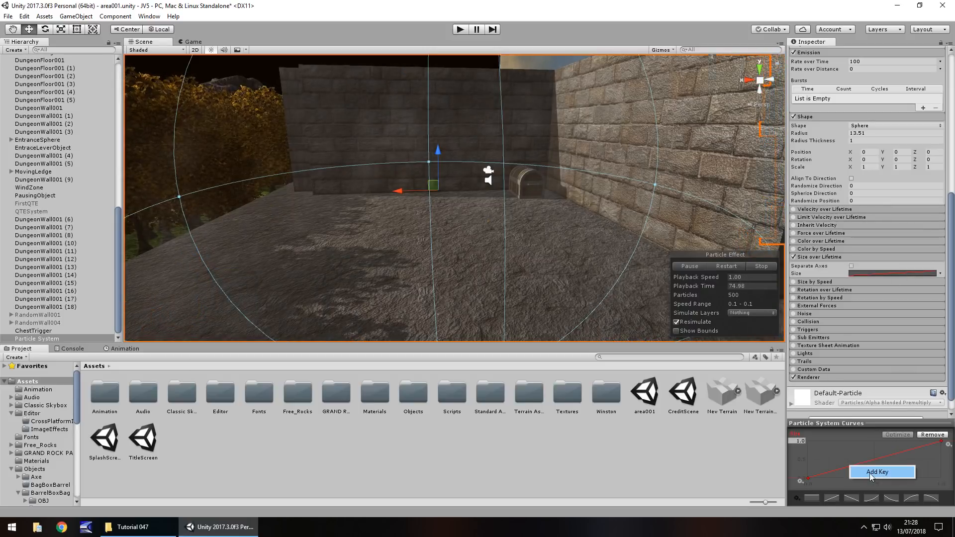
{"action": "left_click", "coordinate": [877, 471]}
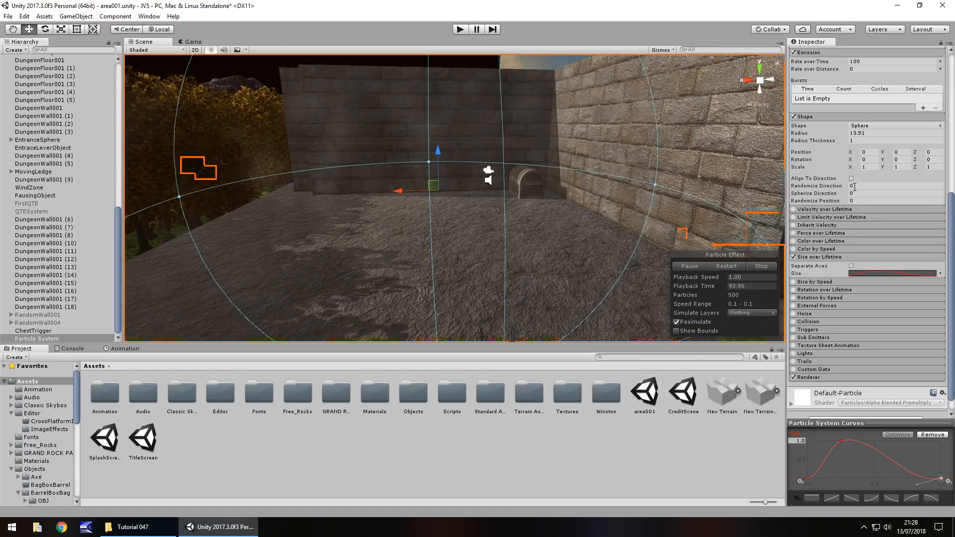
{"action": "left_click", "coordinate": [895, 185]}
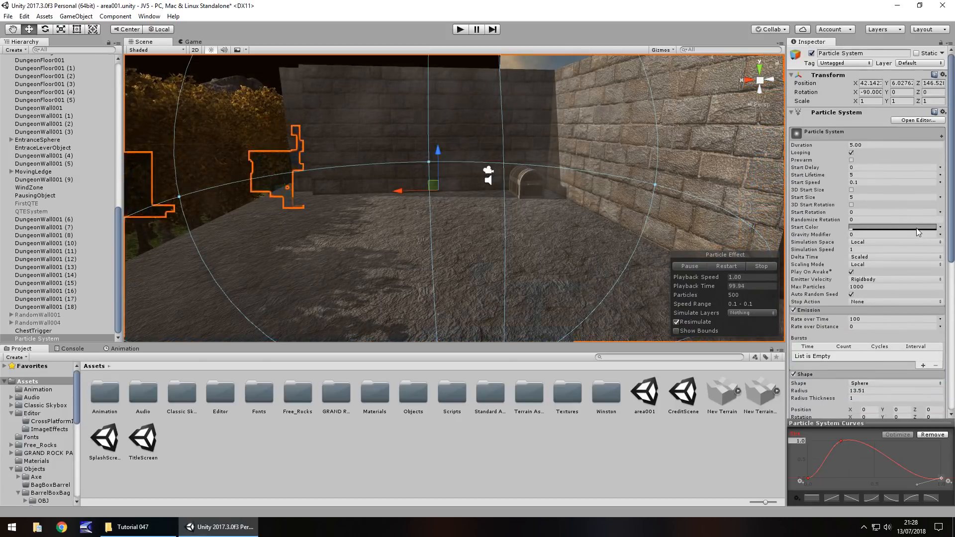
Nudge the grey start colour's alpha and set Duration and Start Lifetime to 50.
{"action": "left_click", "coordinate": [892, 226]}
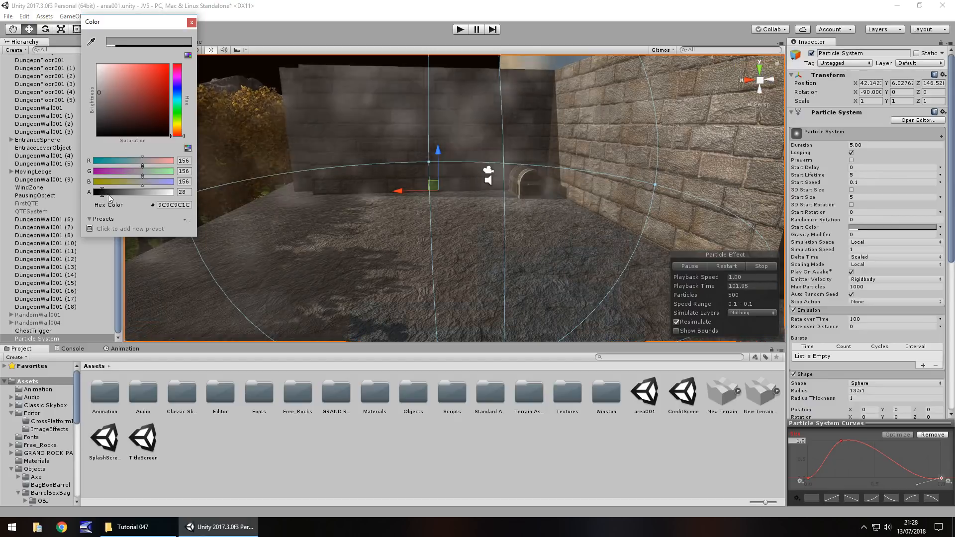
{"action": "left_click_drag", "start_coordinate": [102, 191], "coordinate": [111, 191]}
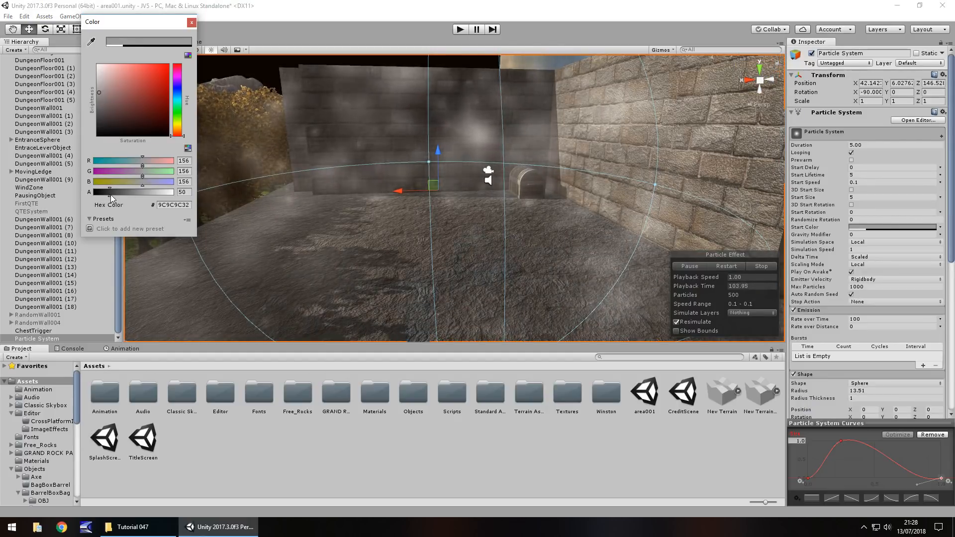
{"action": "left_click", "coordinate": [191, 23]}
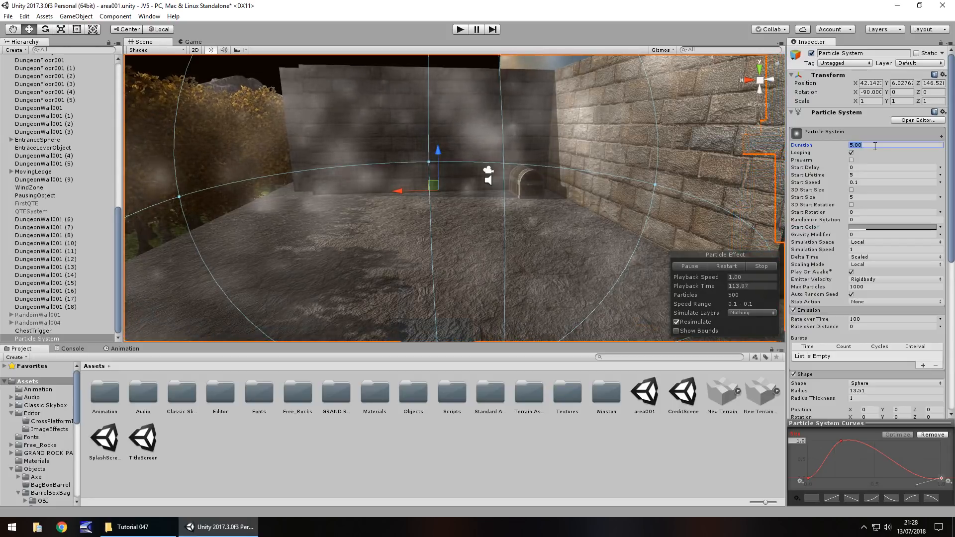
{"action": "type", "text": "0"}
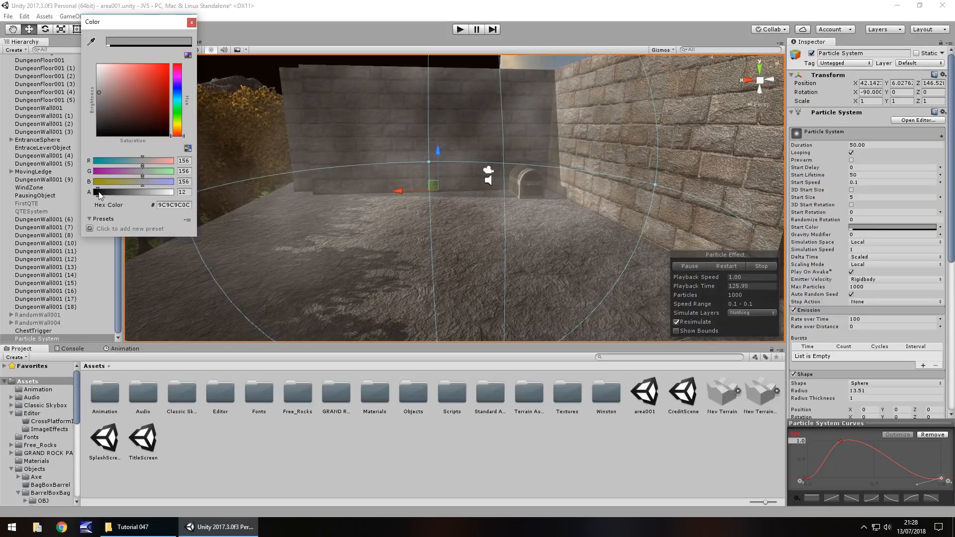
{"action": "left_click", "coordinate": [191, 22]}
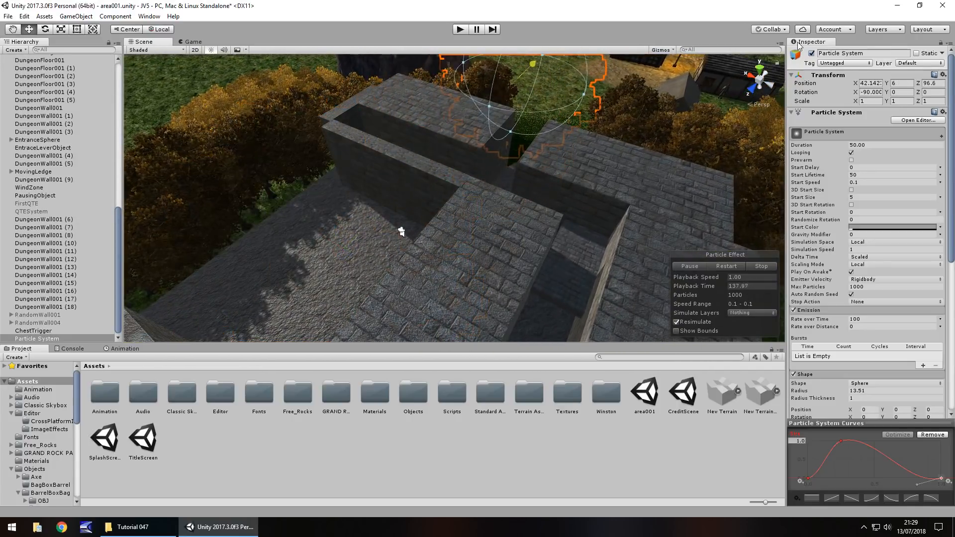
Move the fog emitter over the grassy hill, set start size 15, and select FPSController.
{"action": "left_click_drag", "start_coordinate": [400, 231], "coordinate": [446, 143]}
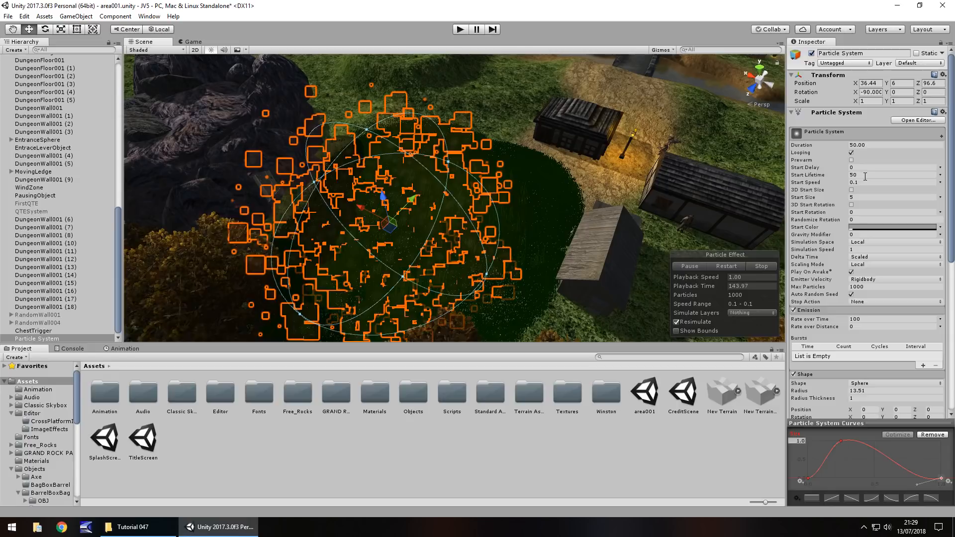
{"action": "left_click", "coordinate": [892, 197]}
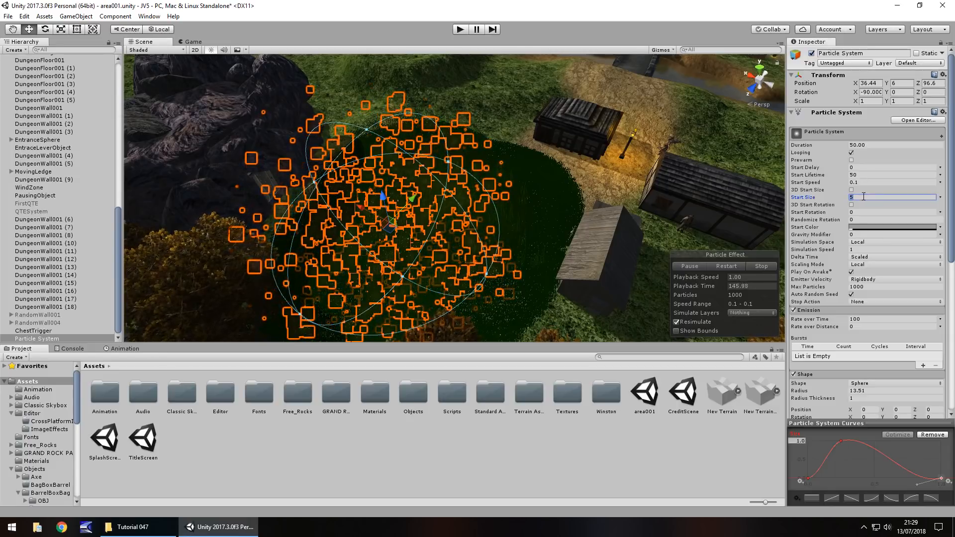
{"action": "type", "text": "15"}
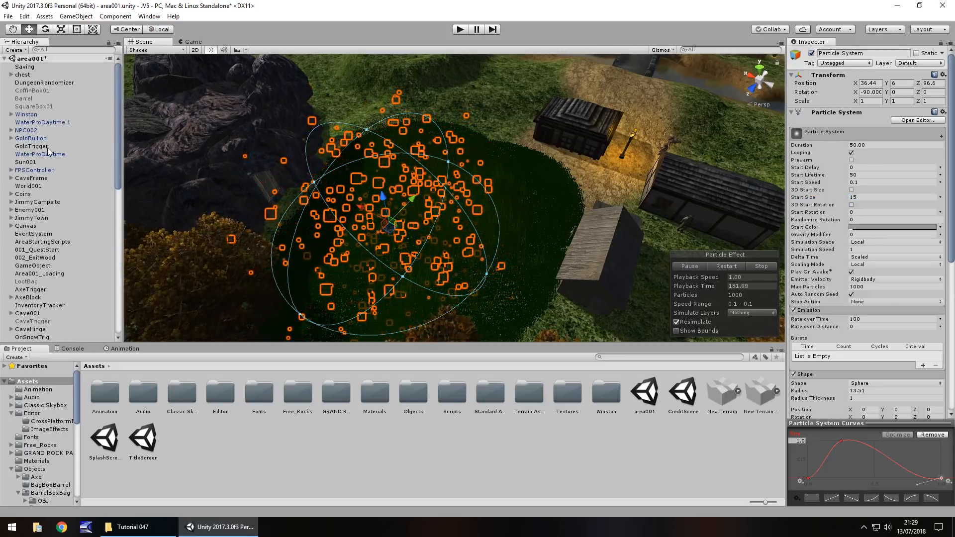
{"action": "left_click", "coordinate": [34, 170]}
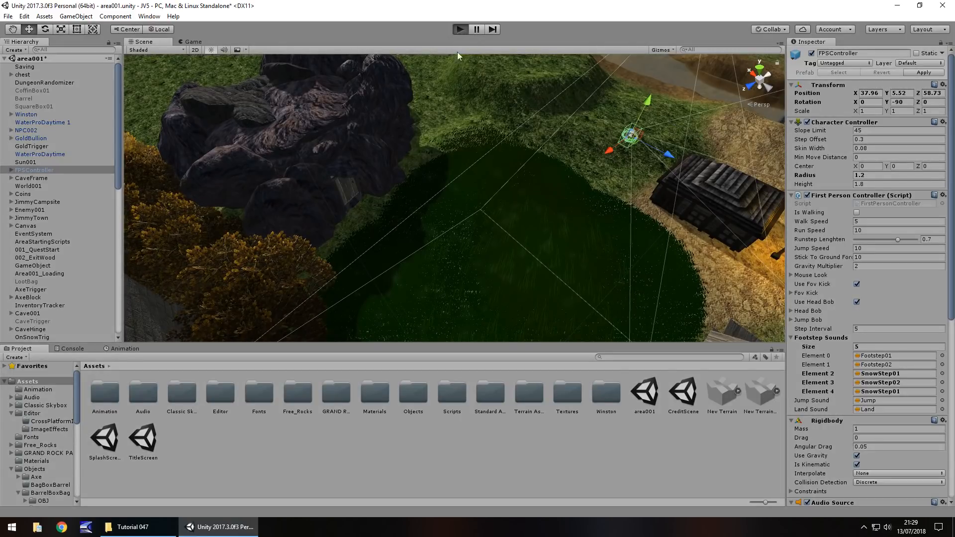
{"action": "mouse_move", "coordinate": [493, 93]}
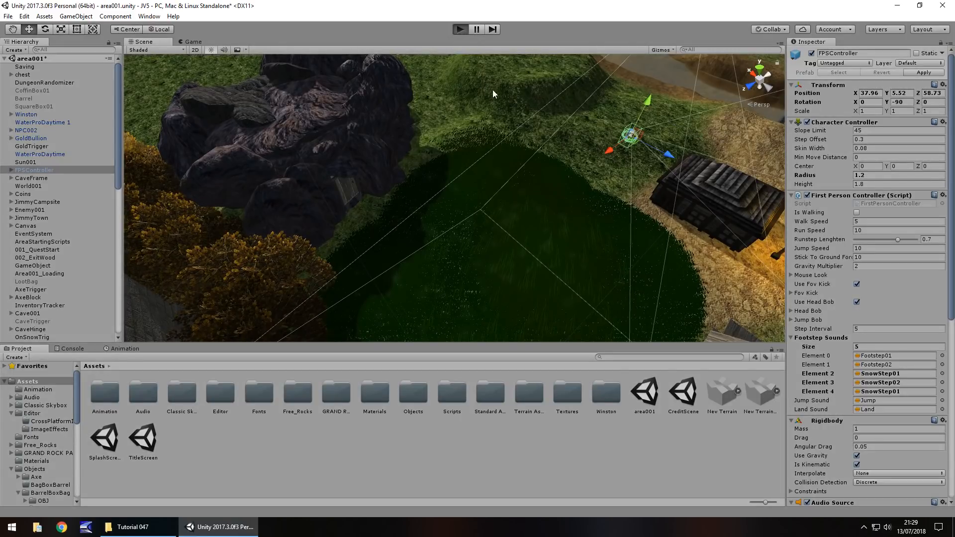
{"action": "mouse_move", "coordinate": [499, 108]}
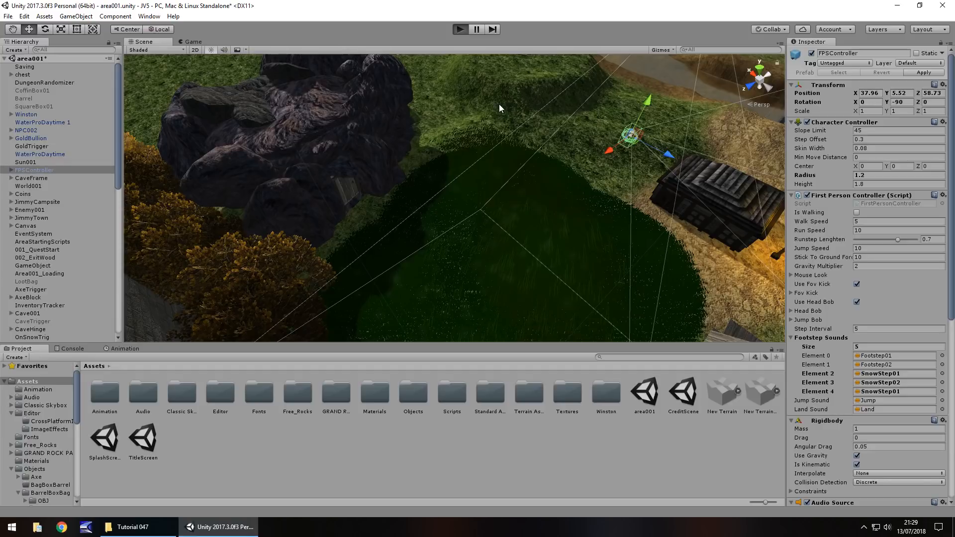
{"action": "left_click", "coordinate": [459, 29]}
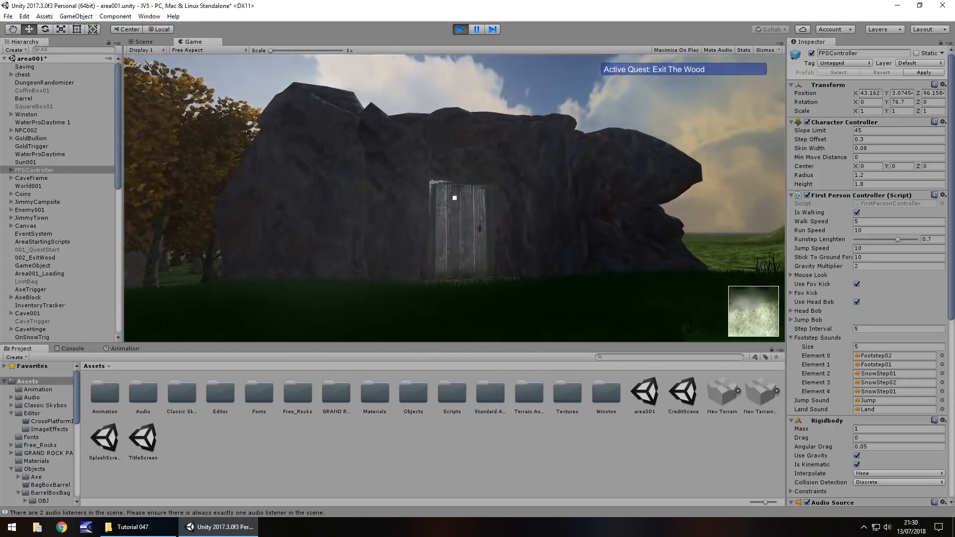
{"action": "left_click", "coordinate": [459, 29]}
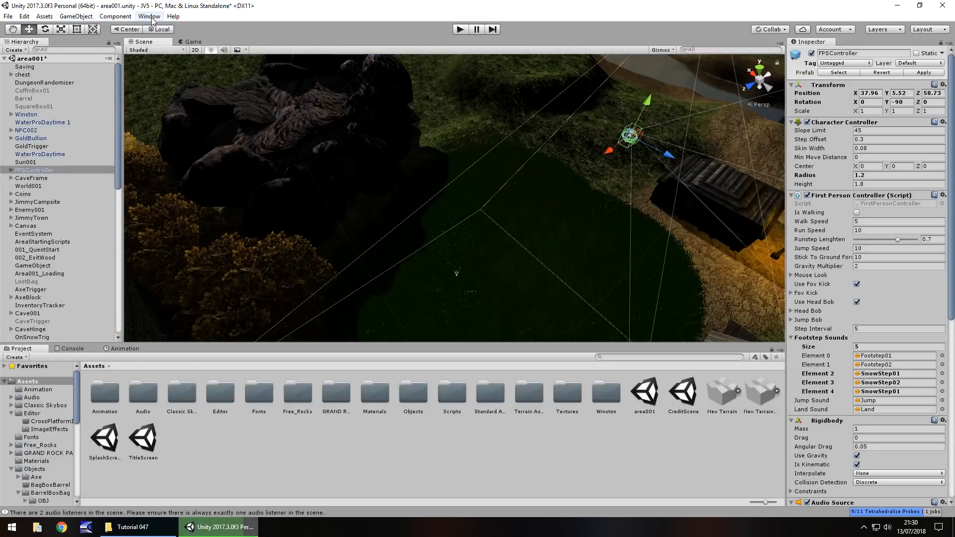
Bring up Window > Lighting > Settings at Other Settings with the village houses in view.
{"action": "left_click", "coordinate": [148, 15]}
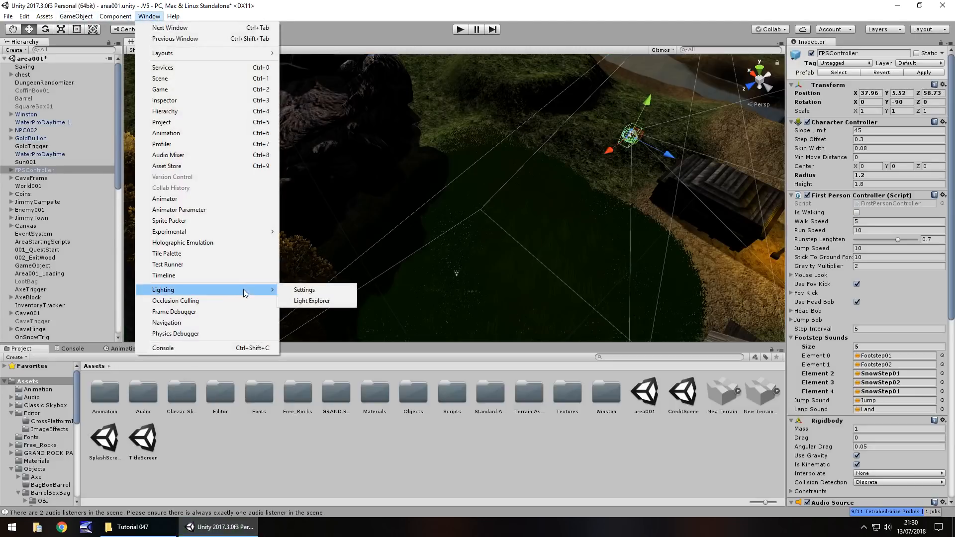
{"action": "left_click", "coordinate": [305, 289]}
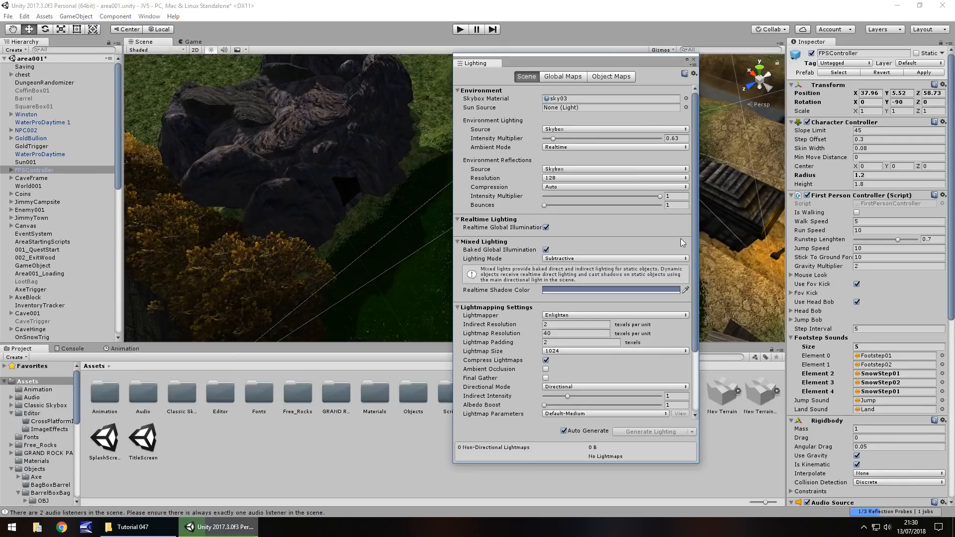
{"action": "scroll", "scroll_direction": "down", "scroll_amount": 3}
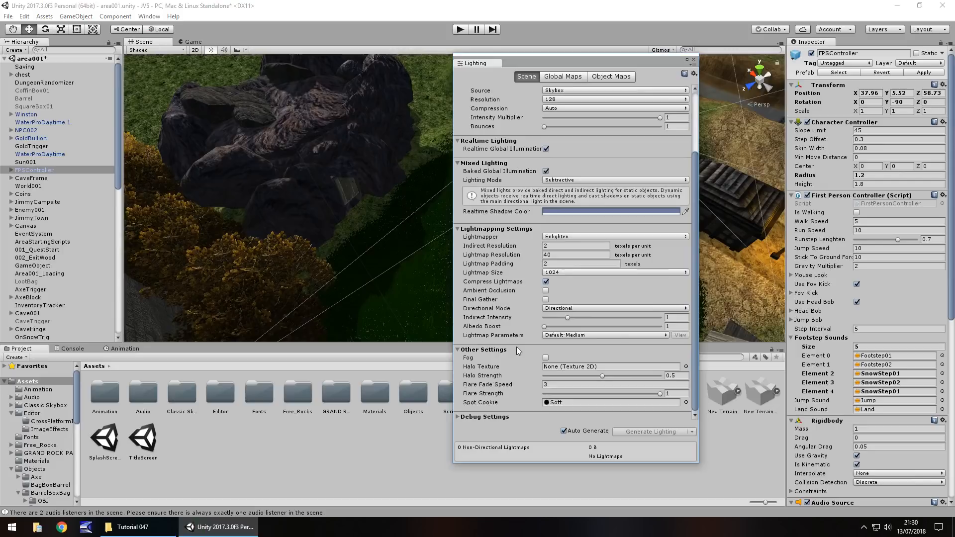
{"action": "mouse_move", "coordinate": [373, 300]}
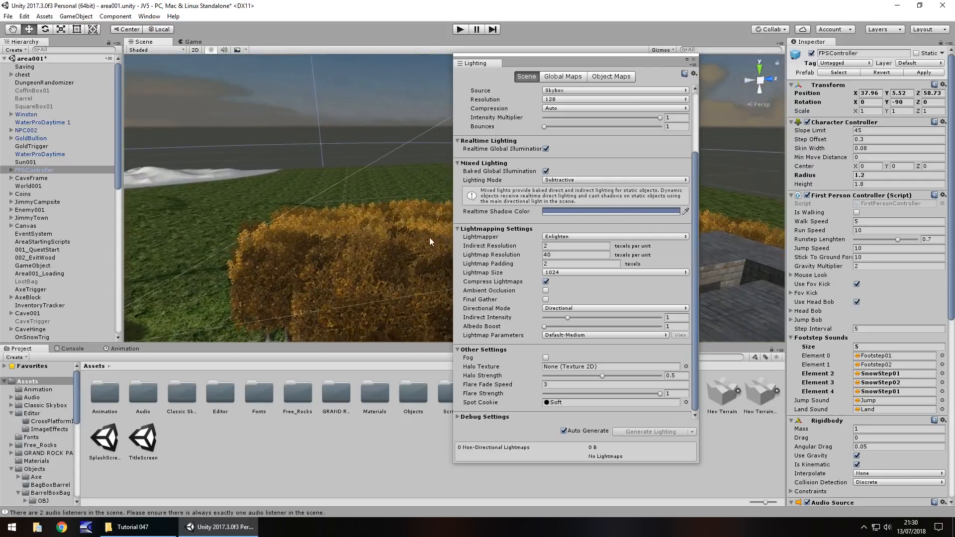
{"action": "left_click_drag", "start_coordinate": [429, 241], "coordinate": [386, 221]}
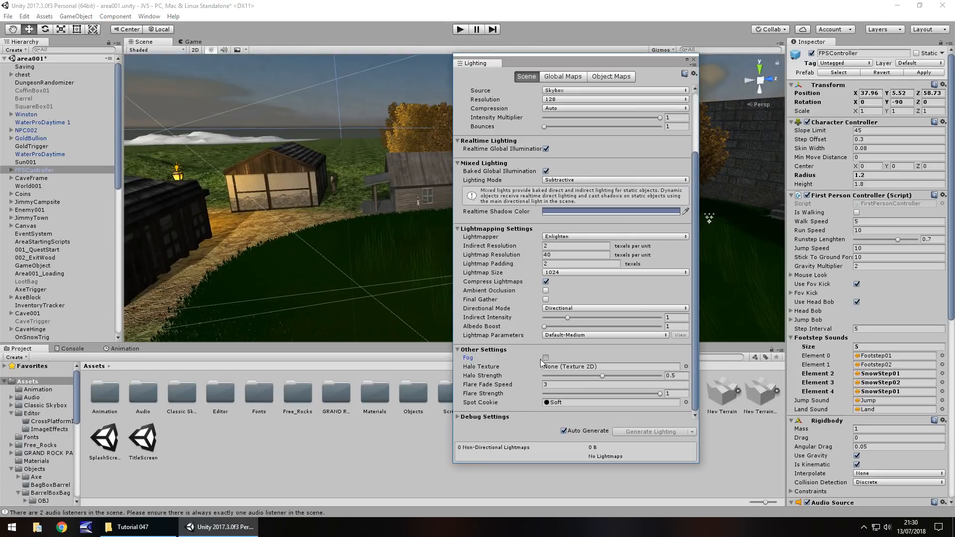
Tick Fog in Other Settings with density 0.02 and play the game to view it.
{"action": "left_click", "coordinate": [546, 357]}
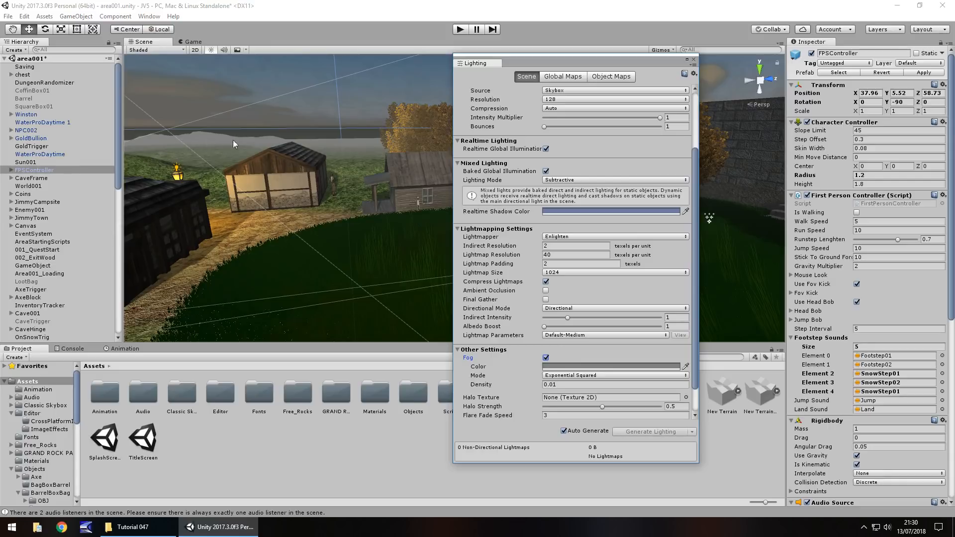
{"action": "mouse_move", "coordinate": [306, 148]}
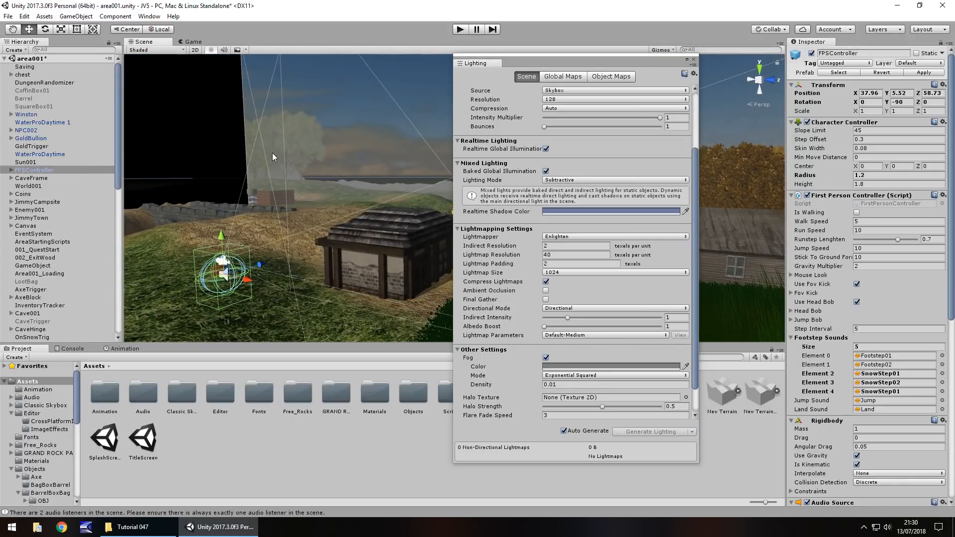
{"action": "mouse_move", "coordinate": [299, 171]}
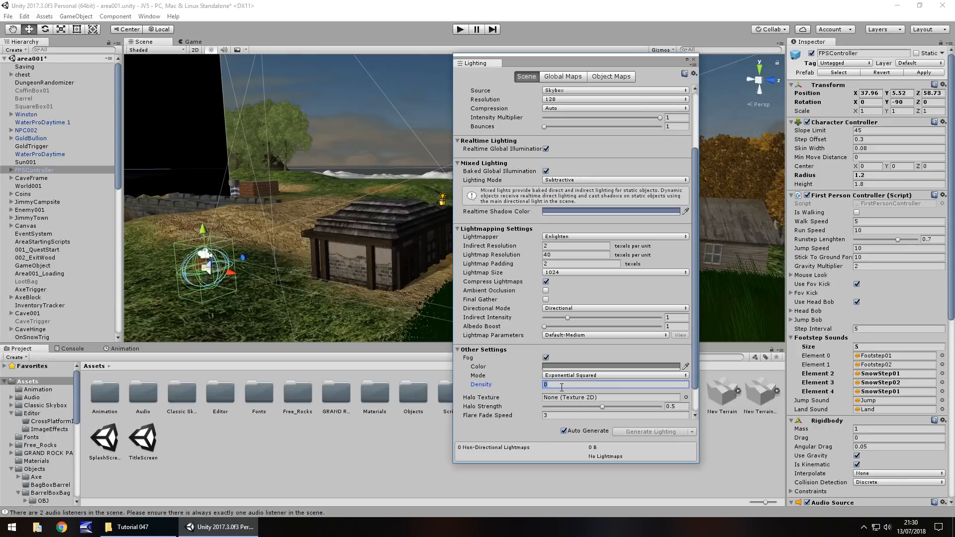
{"action": "type", "text": ".02"}
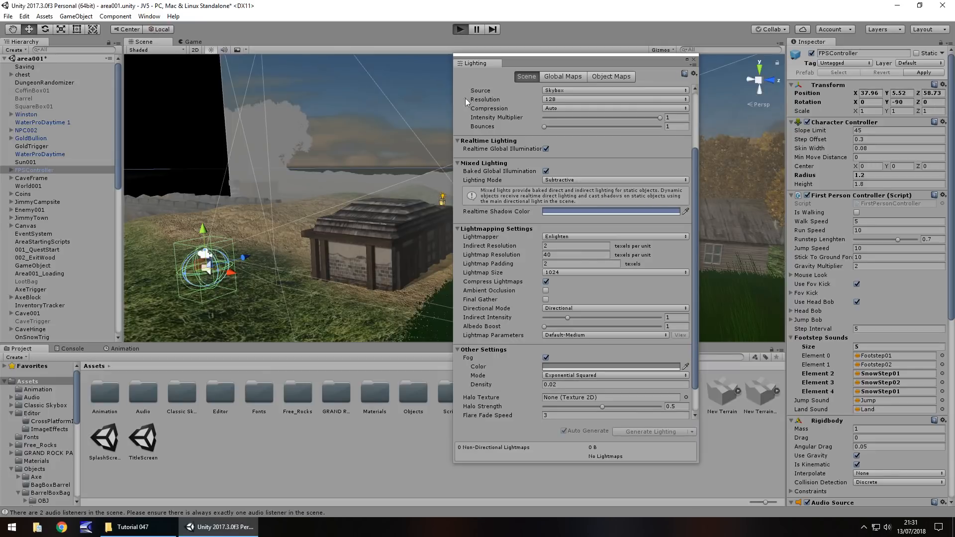
{"action": "left_click", "coordinate": [459, 29]}
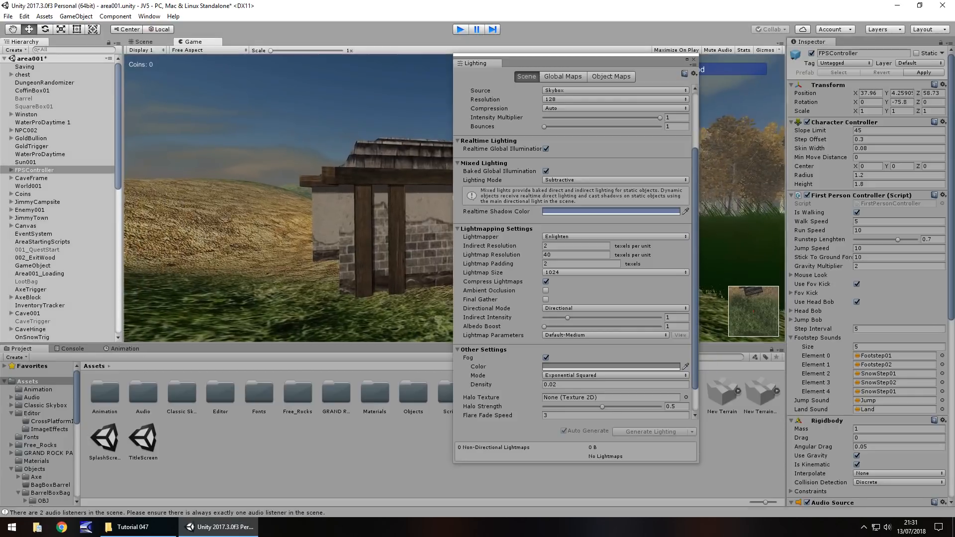
Stop the game and set the fog to Linear mode with start 50 and end 150.
{"action": "left_click", "coordinate": [143, 42]}
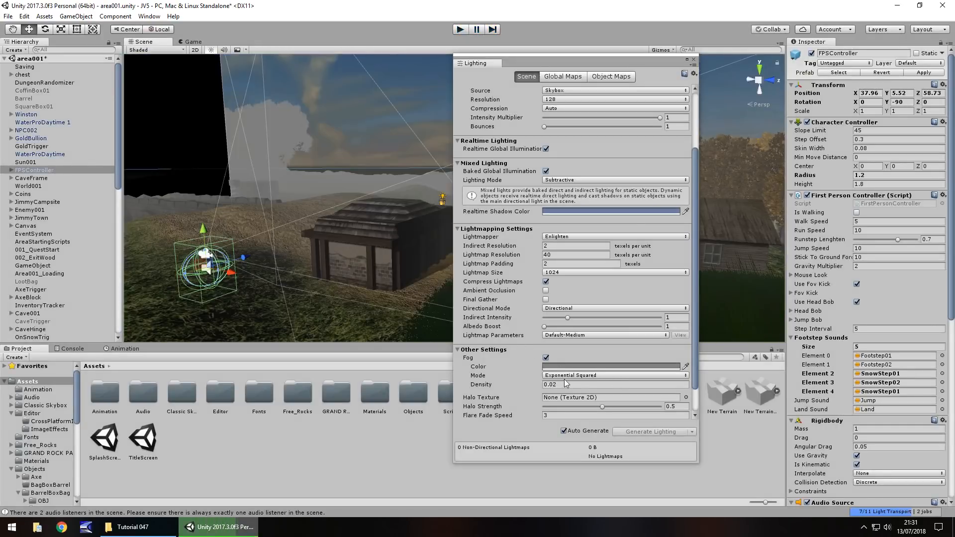
{"action": "left_click", "coordinate": [613, 375]}
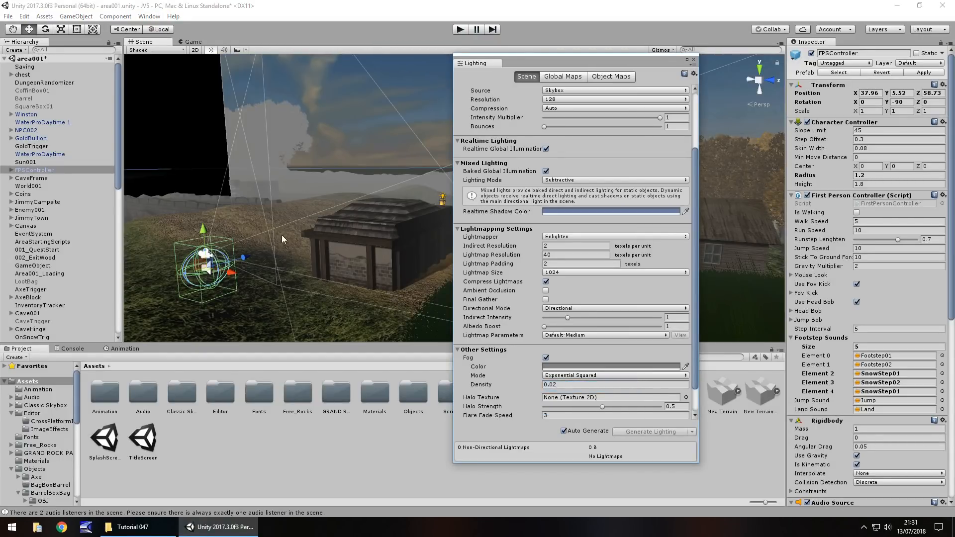
{"action": "left_click", "coordinate": [614, 375]}
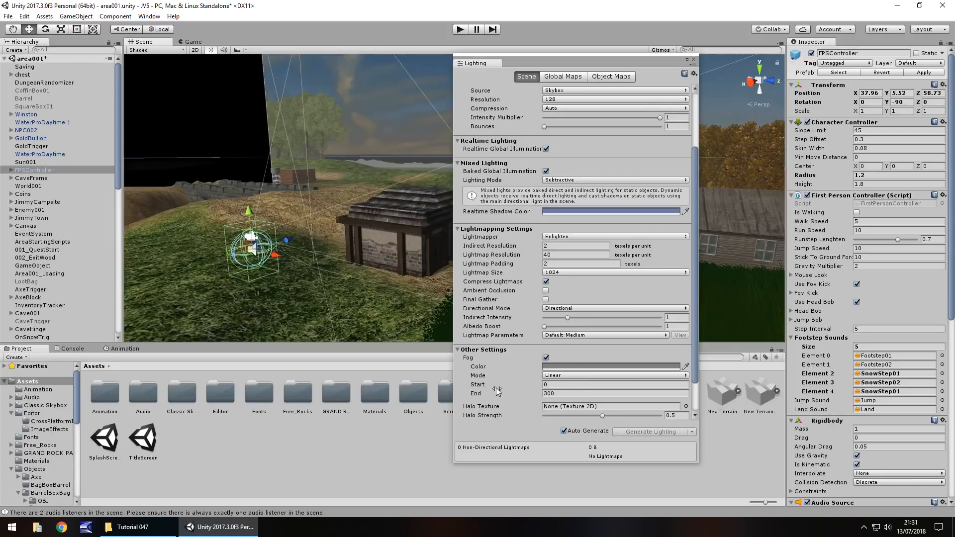
{"action": "left_click", "coordinate": [615, 384]}
{"action": "type", "text": "300"}
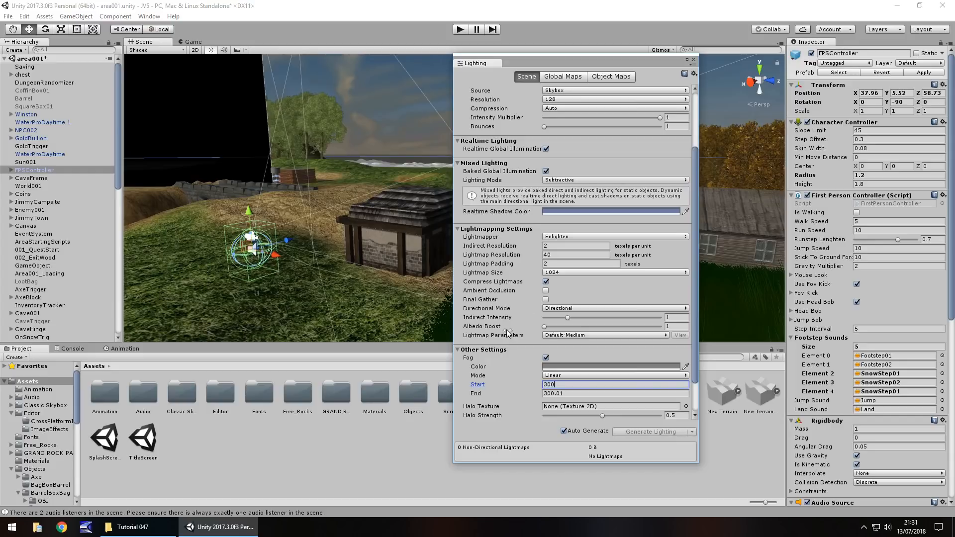
{"action": "mouse_move", "coordinate": [407, 279]}
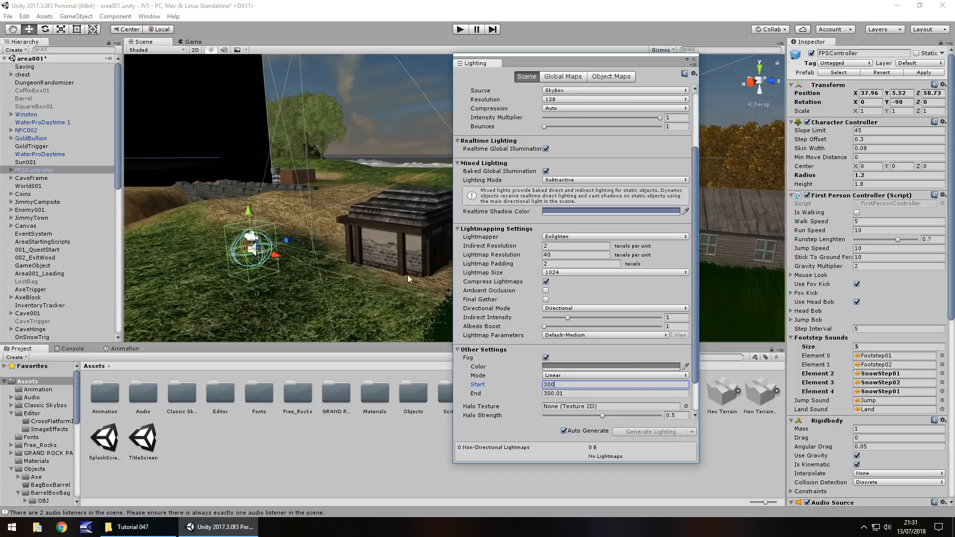
{"action": "mouse_move", "coordinate": [492, 393]}
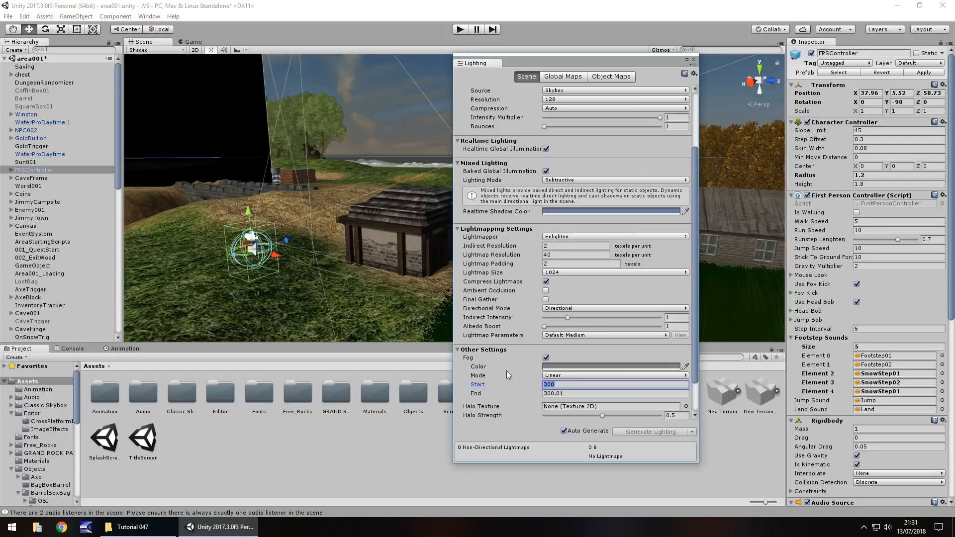
{"action": "type", "text": "1"}
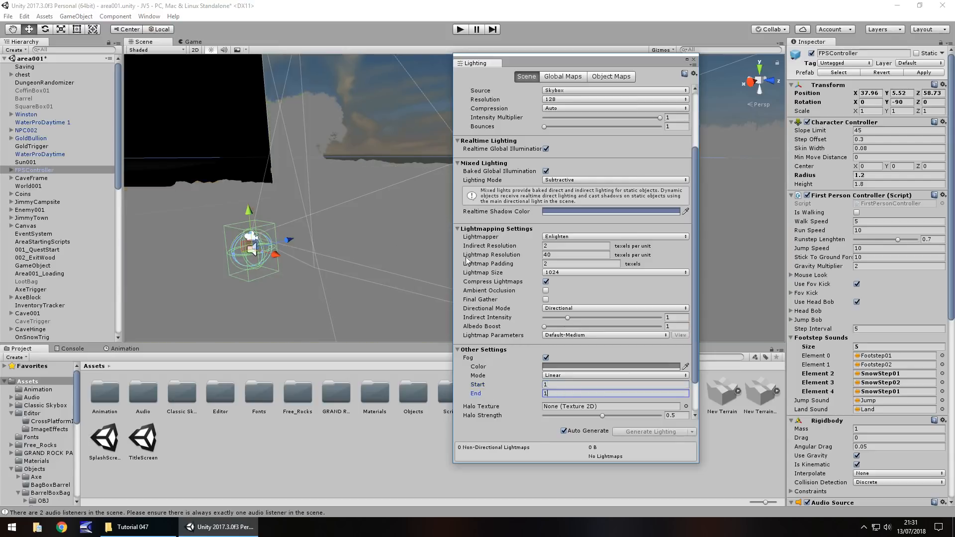
{"action": "mouse_move", "coordinate": [390, 330]}
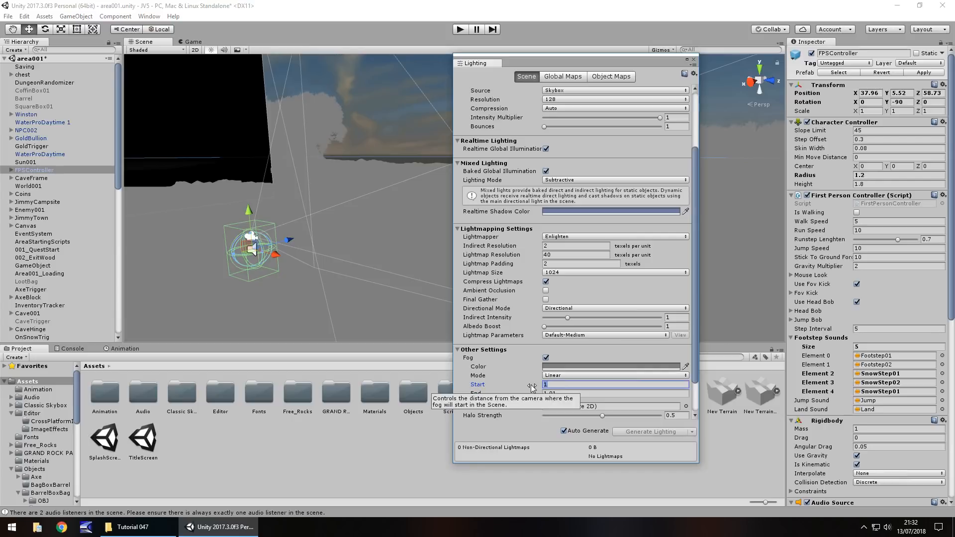
{"action": "type", "text": "50"}
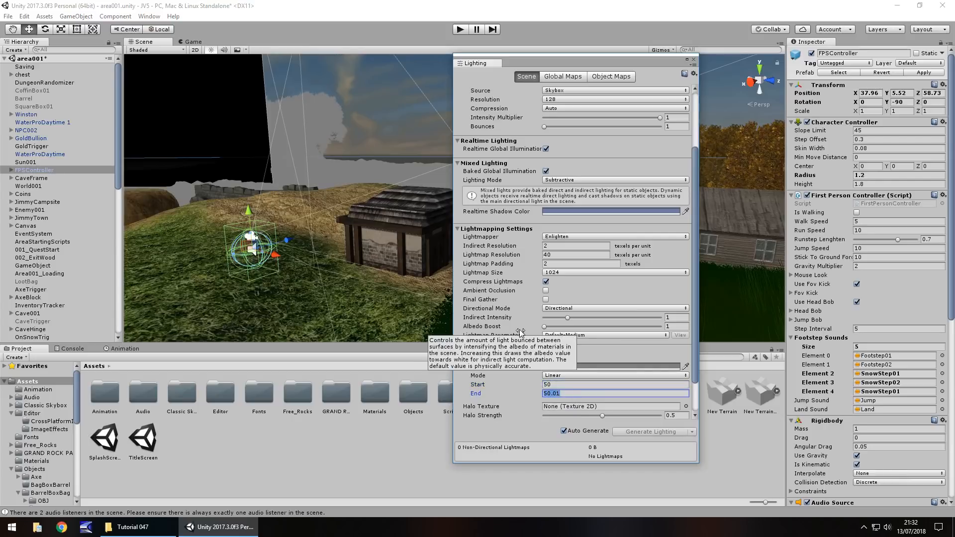
{"action": "type", "text": "150"}
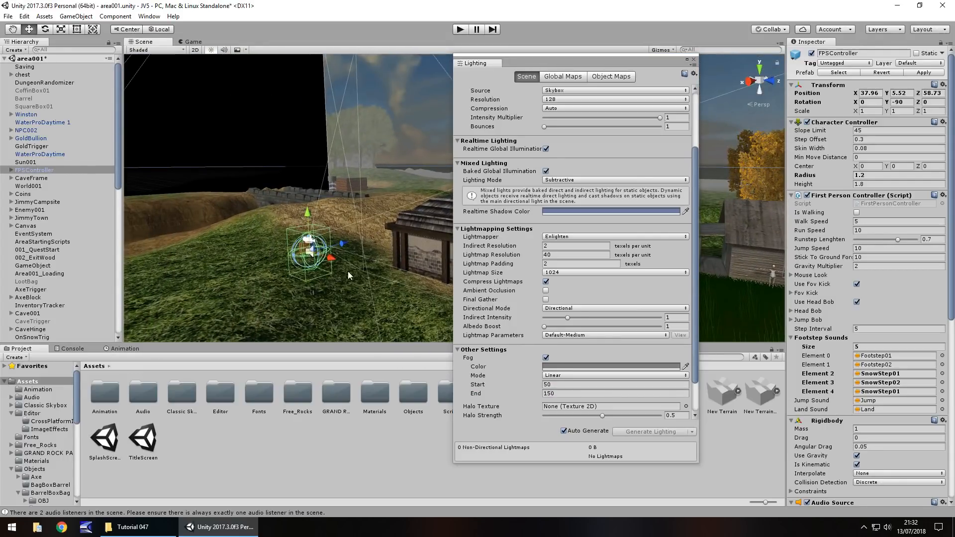
{"action": "mouse_move", "coordinate": [506, 382]}
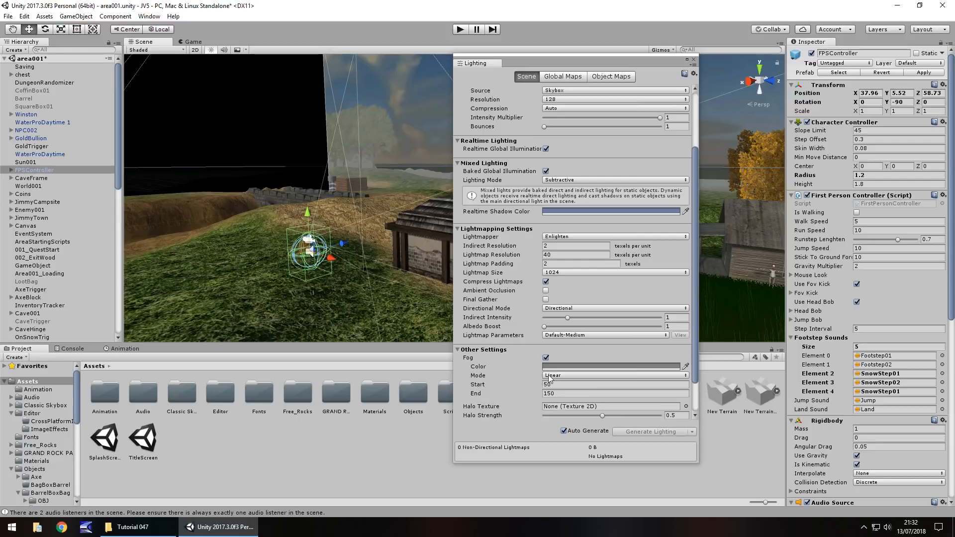
Confirm Linear falloff for the fog and close the Lighting window.
{"action": "left_click", "coordinate": [613, 375]}
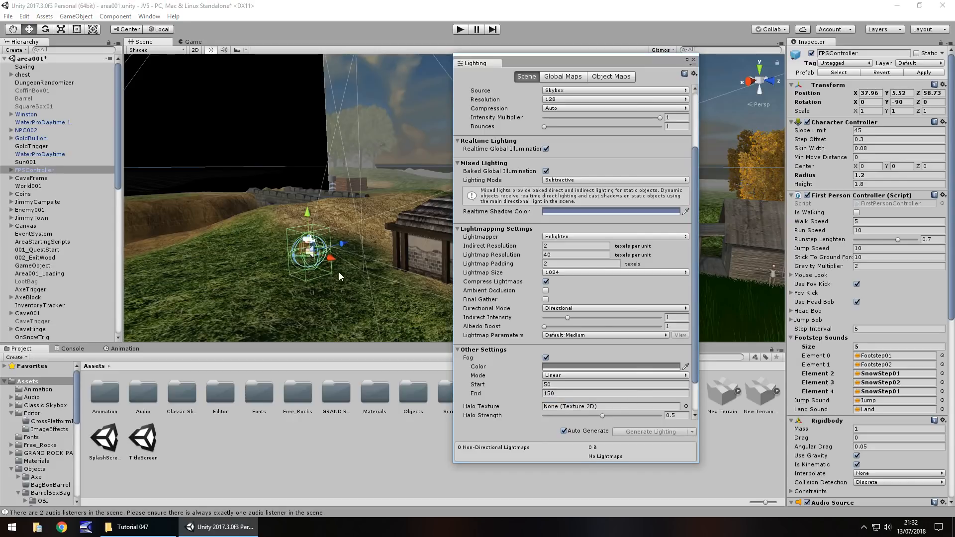
{"action": "left_click", "coordinate": [614, 374]}
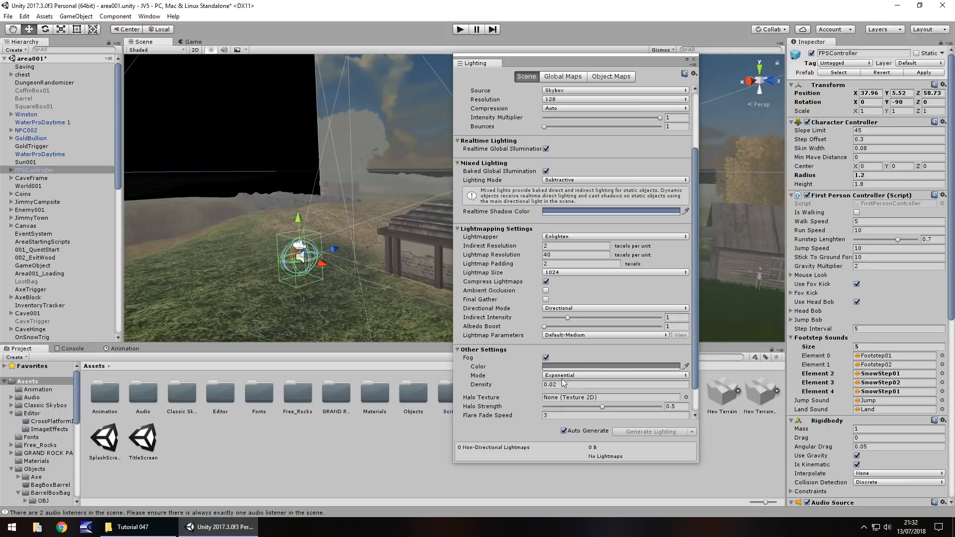
{"action": "left_click", "coordinate": [613, 375]}
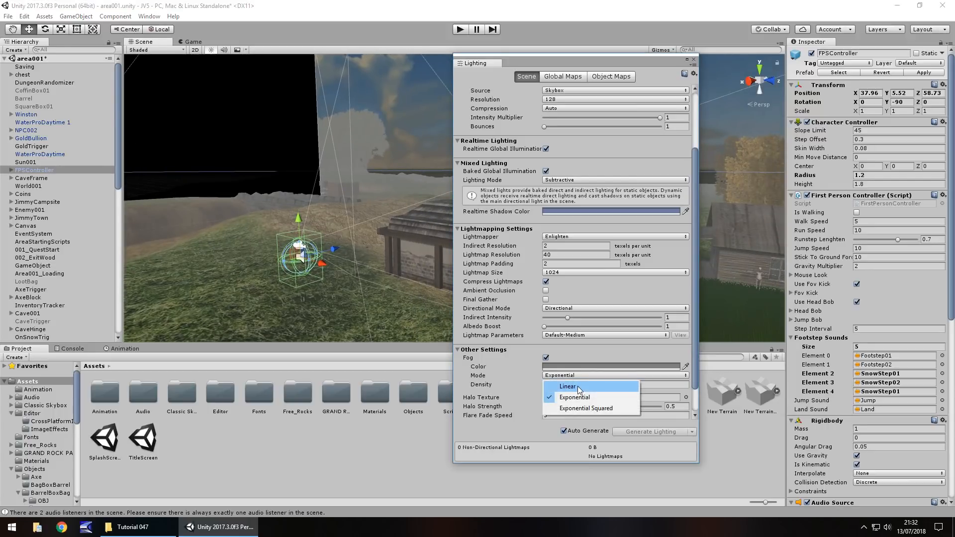
{"action": "left_click", "coordinate": [567, 387]}
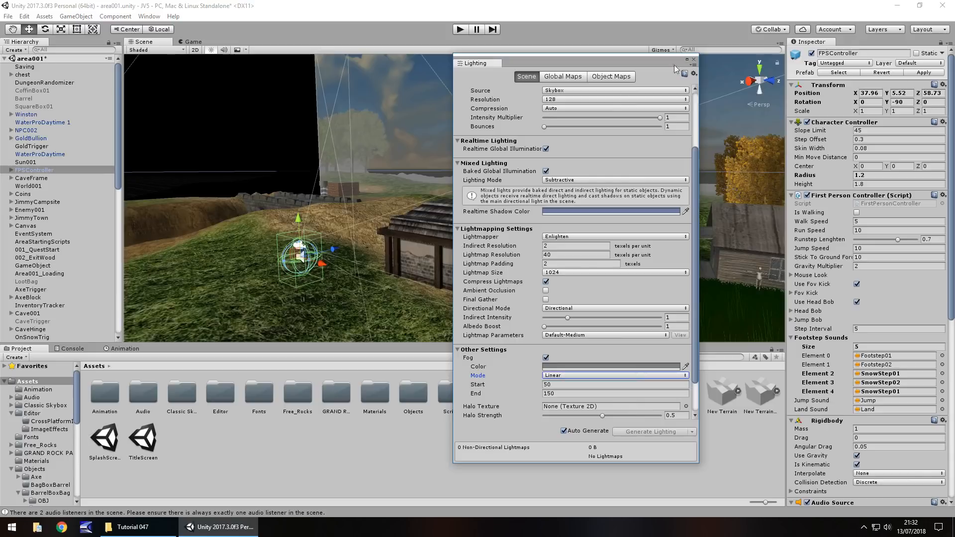
{"action": "left_click", "coordinate": [693, 60]}
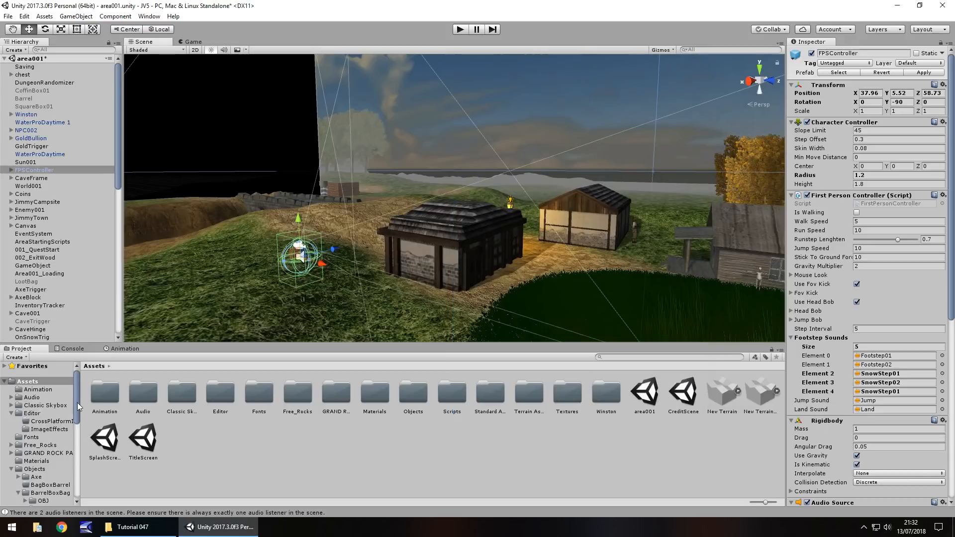
Search the Project for 'glob', select FirstPersonCharacter and scroll to its Global Fog script.
{"action": "scroll", "scroll_direction": "down", "scroll_amount": 3}
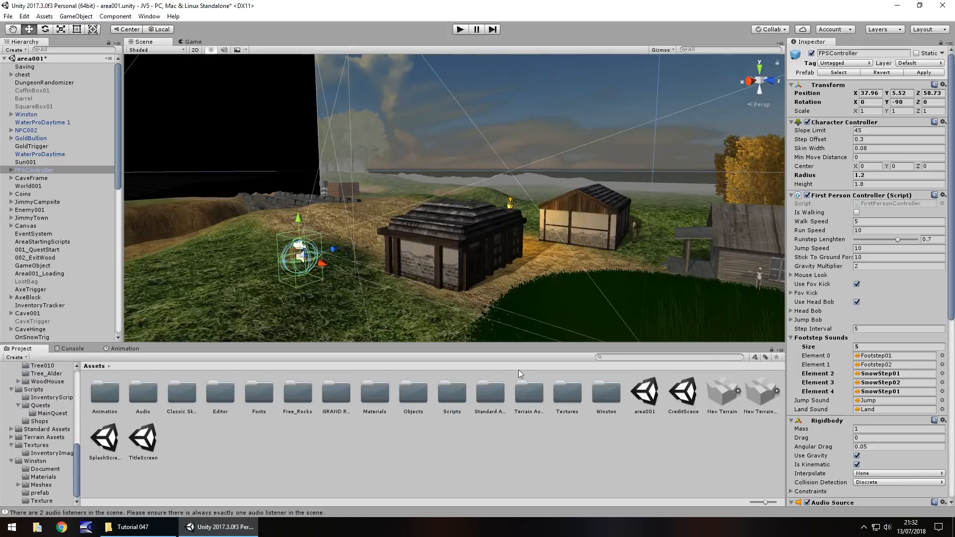
{"action": "mouse_move", "coordinate": [263, 382]}
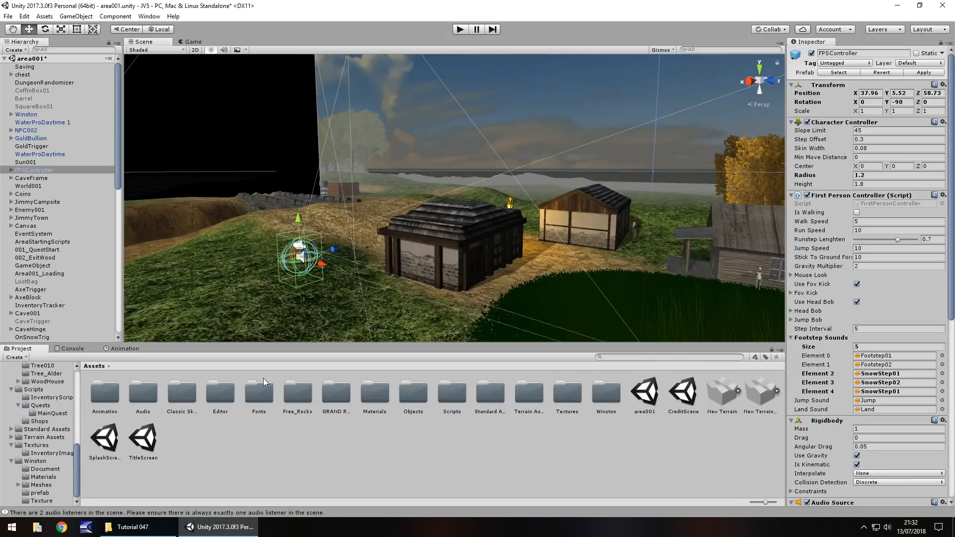
{"action": "left_click", "coordinate": [627, 357]}
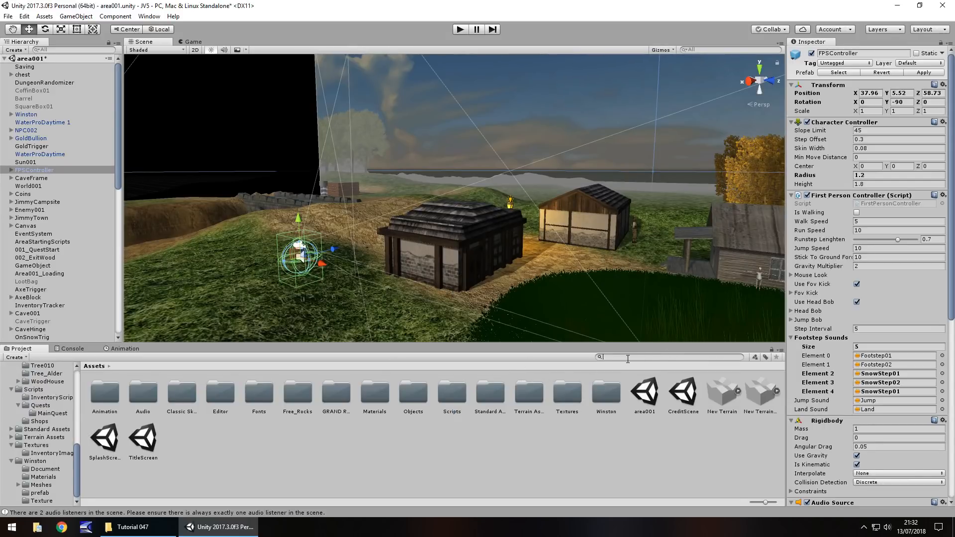
{"action": "type", "text": "global"}
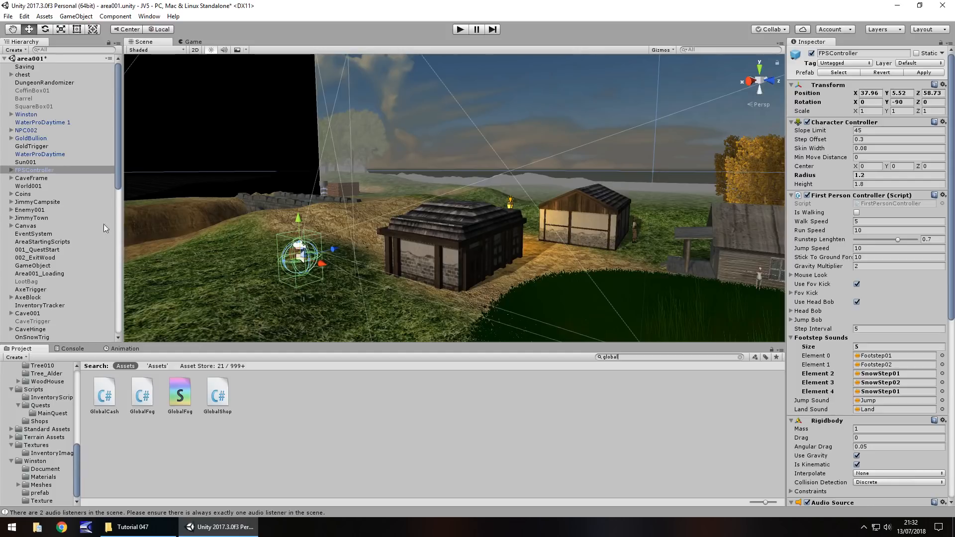
{"action": "left_click", "coordinate": [4, 170]}
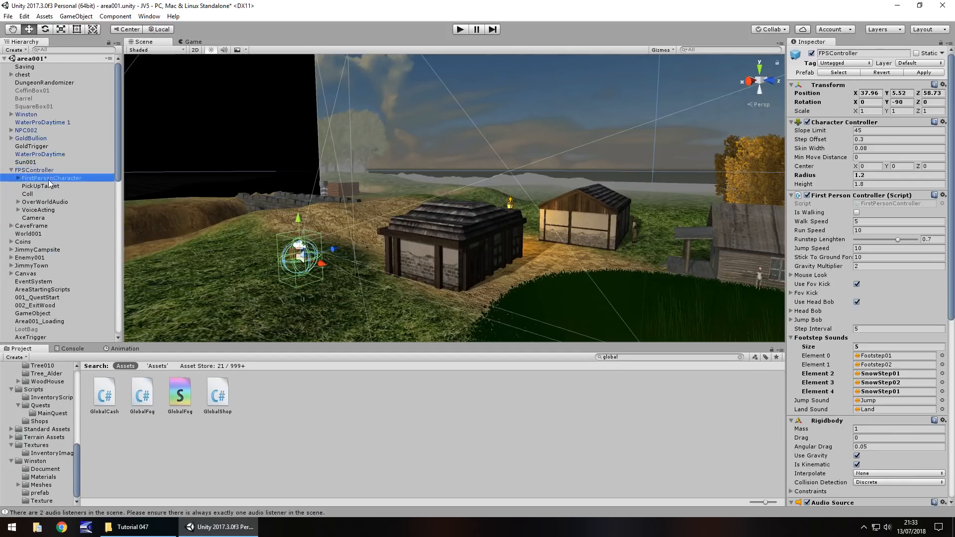
{"action": "left_click", "coordinate": [50, 177]}
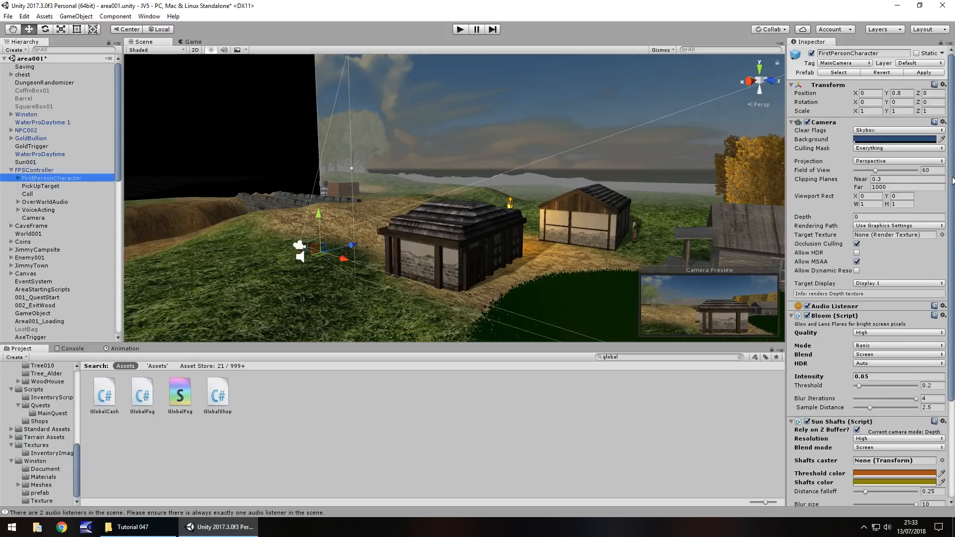
{"action": "scroll", "scroll_direction": "down", "scroll_amount": 3}
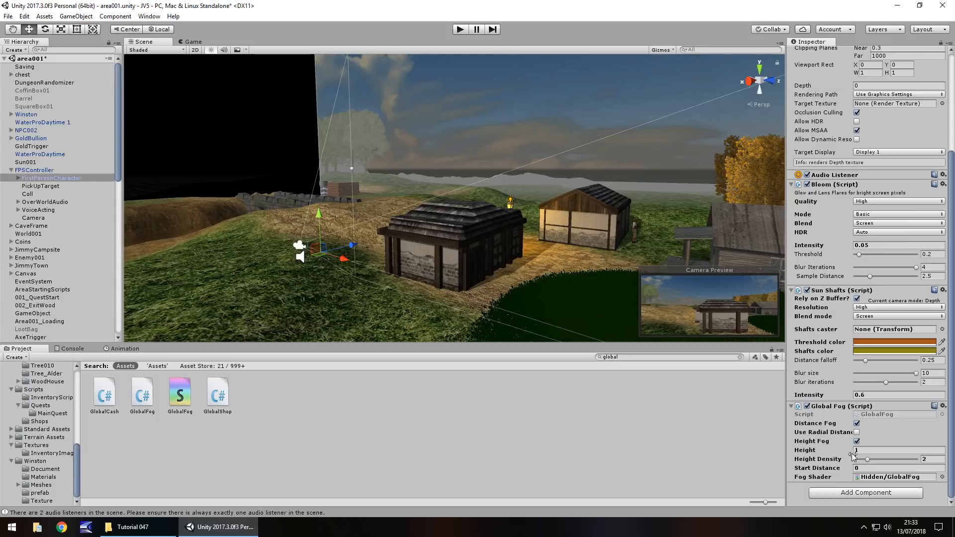
{"action": "mouse_move", "coordinate": [434, 198]}
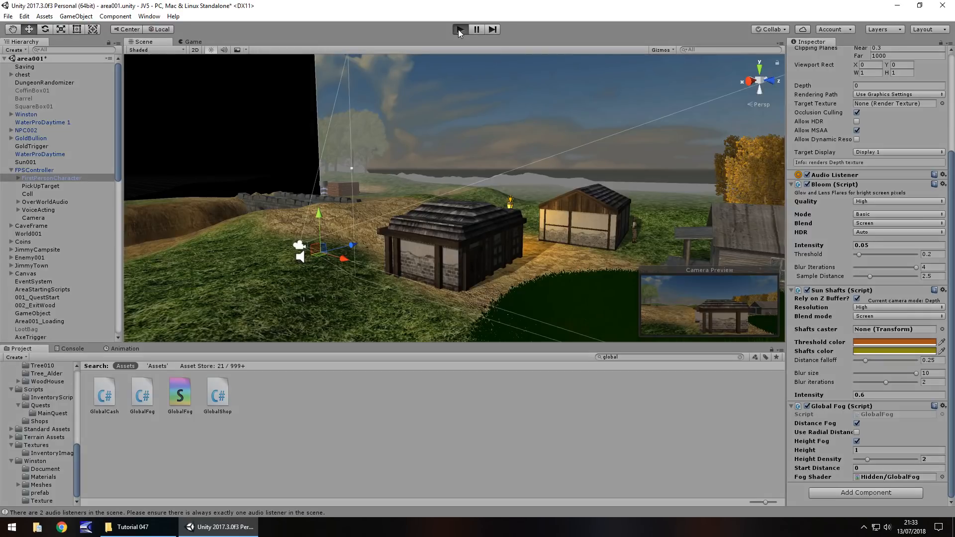
Play the scene and try a Global Fog height of 10 while the game runs.
{"action": "left_click", "coordinate": [460, 29]}
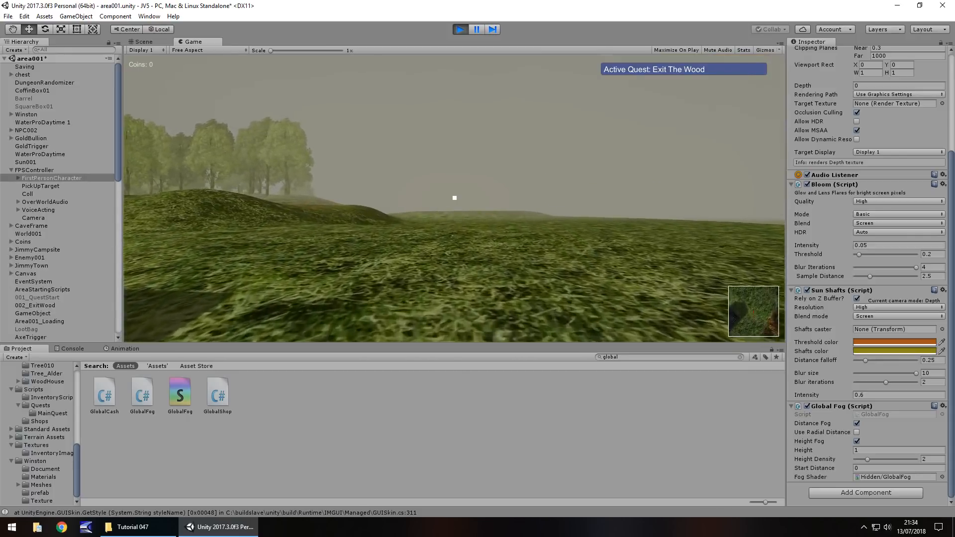
{"action": "key", "text": "escape"}
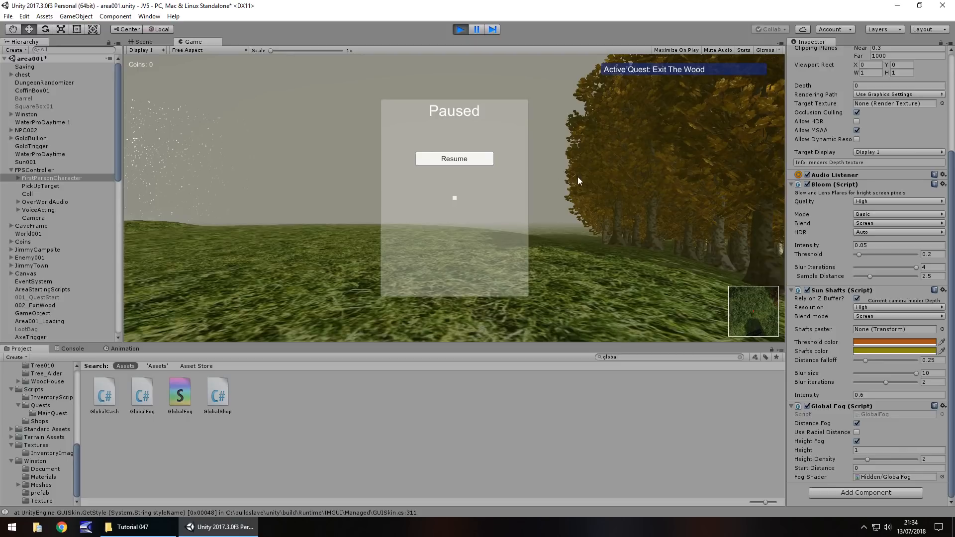
{"action": "left_click", "coordinate": [453, 158]}
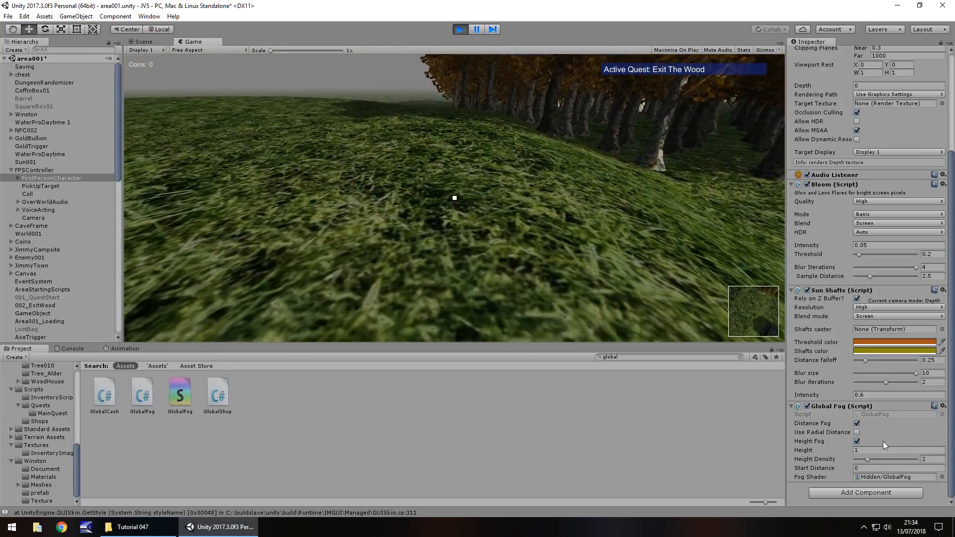
{"action": "left_click", "coordinate": [898, 450]}
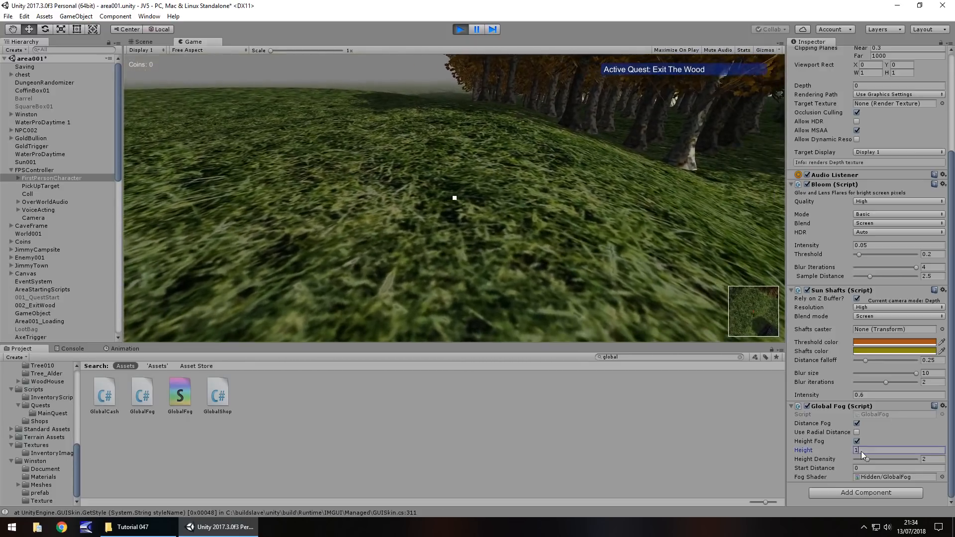
{"action": "type", "text": "10"}
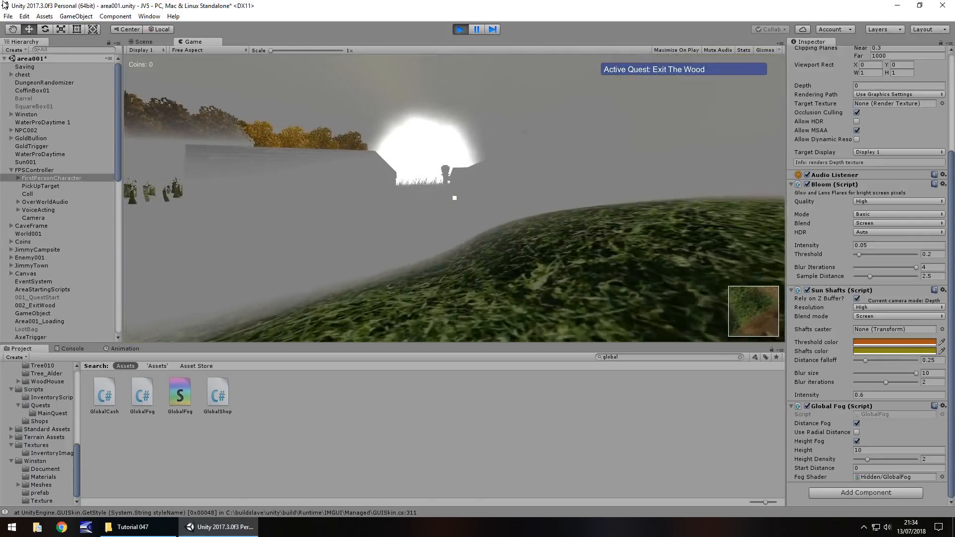
{"action": "key", "text": "Escape"}
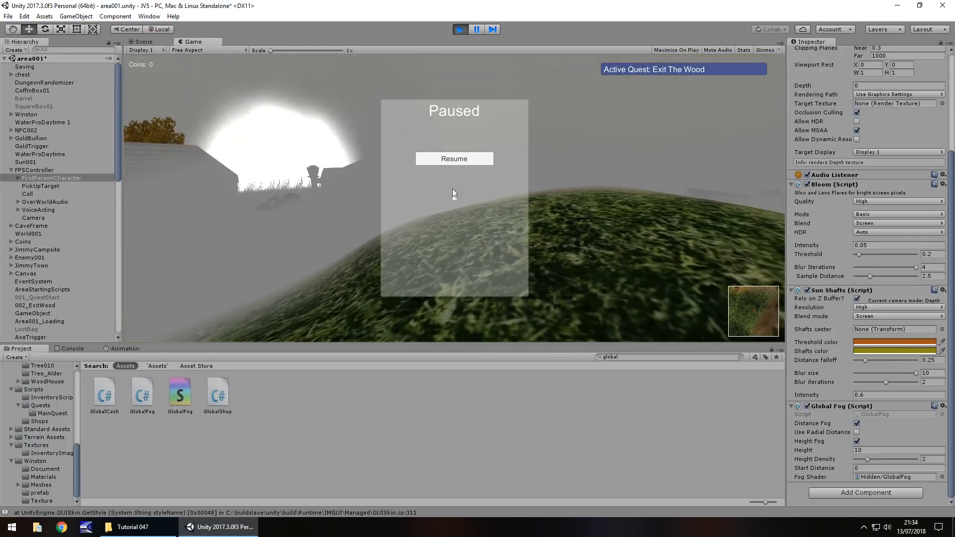
{"action": "left_click", "coordinate": [453, 158]}
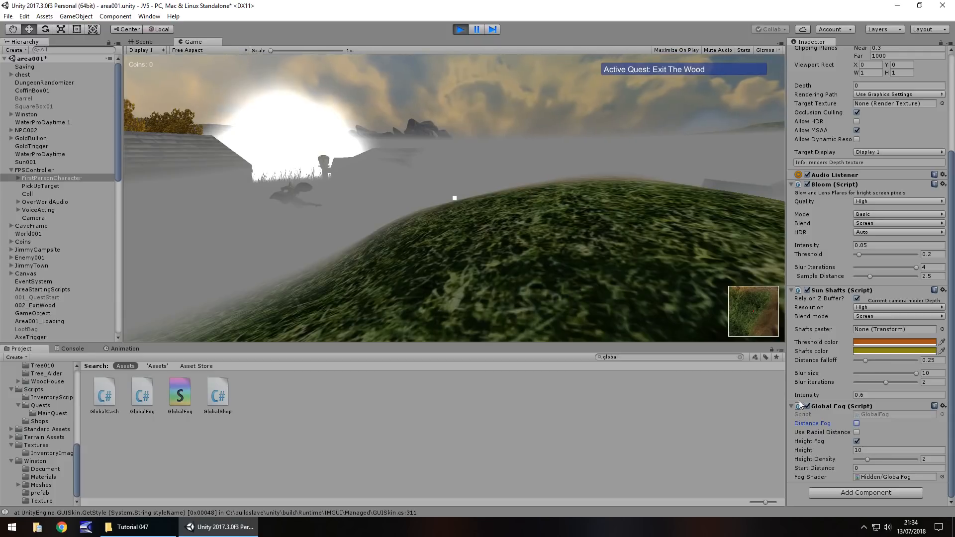
Step the fog Height through 1, 3, 5, 7 to 8 and enable Height Fog and radial distance.
{"action": "left_click", "coordinate": [895, 450]}
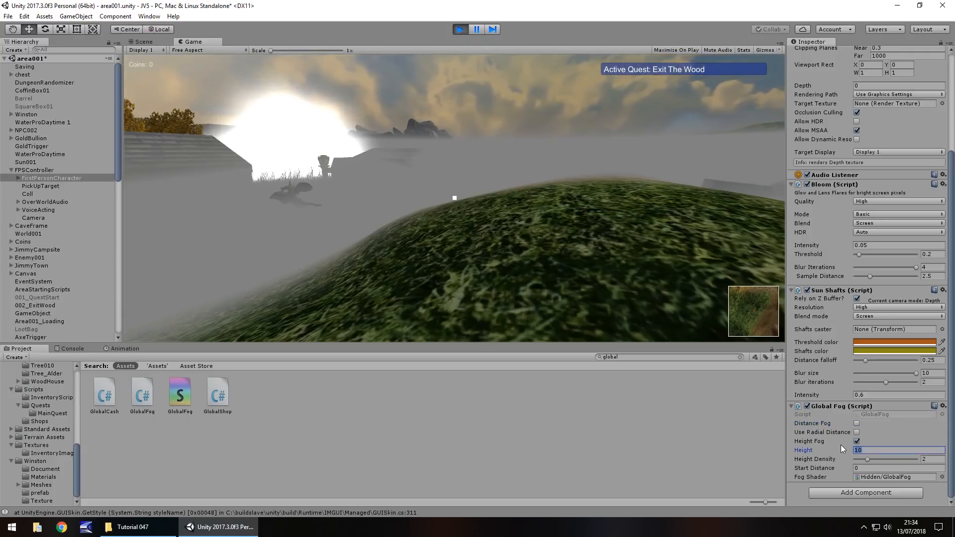
{"action": "type", "text": "1"}
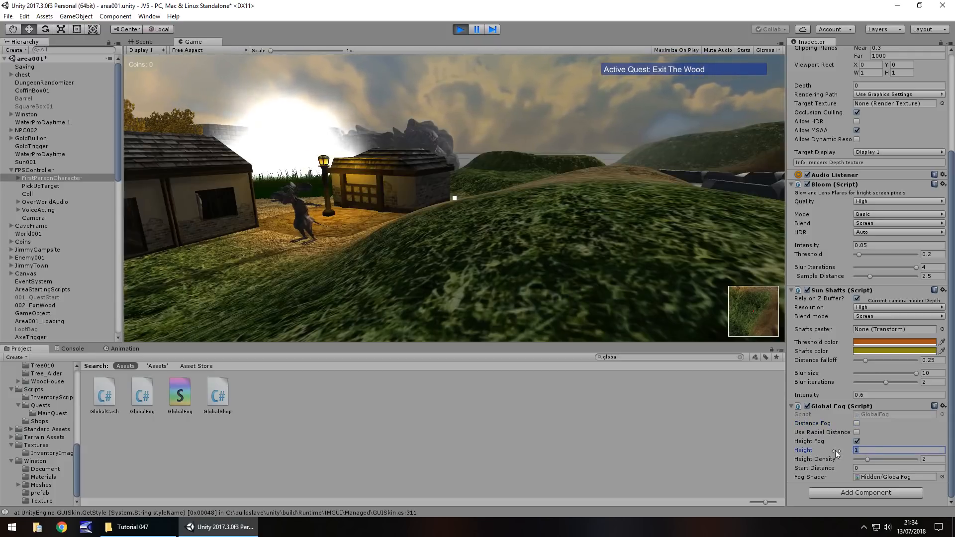
{"action": "type", "text": "3"}
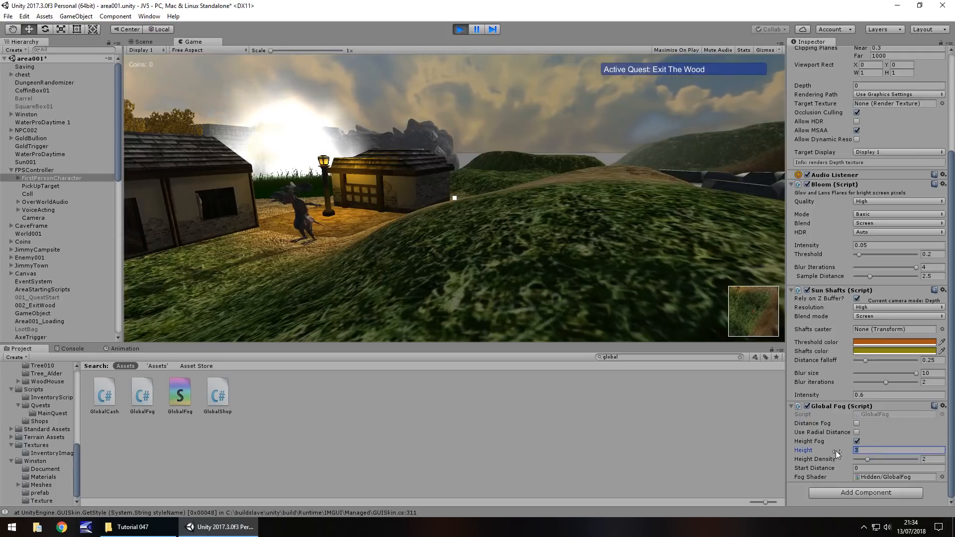
{"action": "type", "text": "5"}
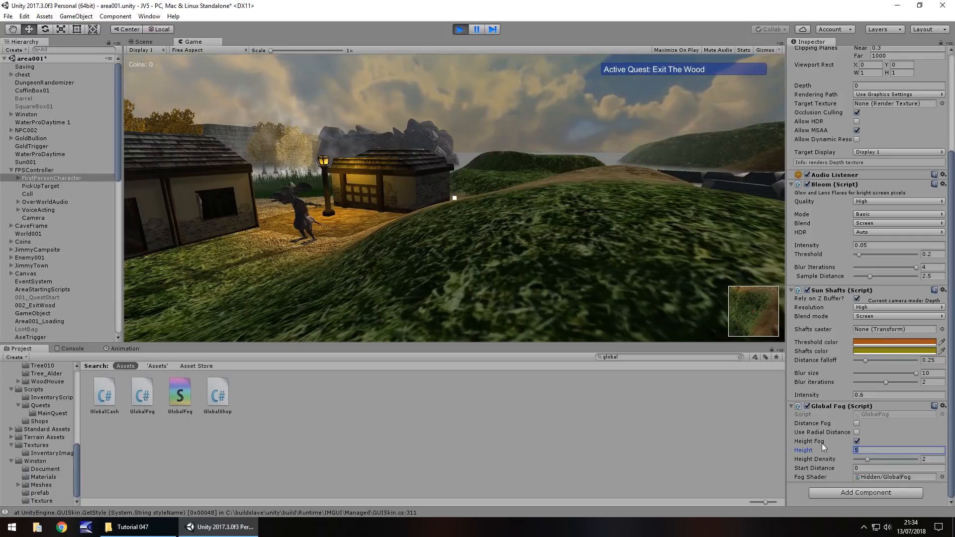
{"action": "type", "text": "7"}
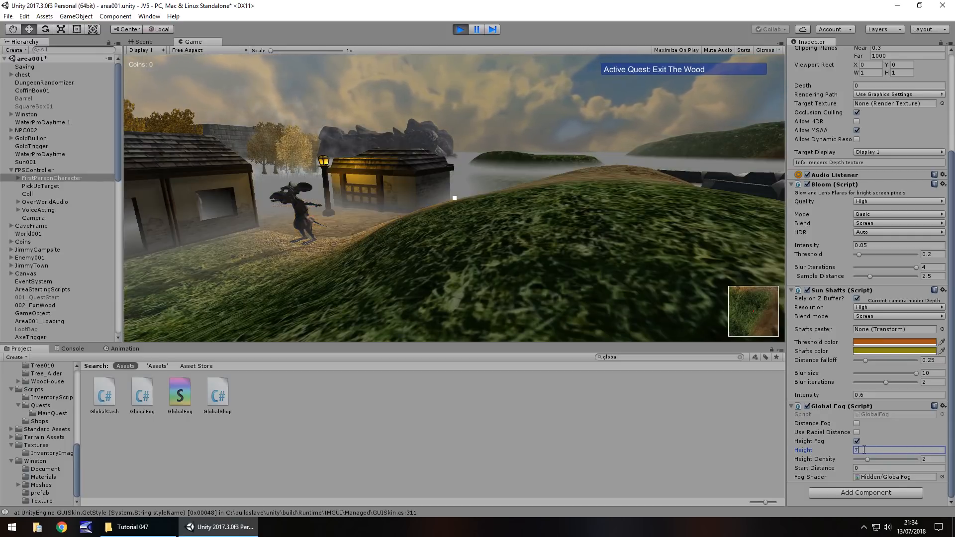
{"action": "type", "text": "8"}
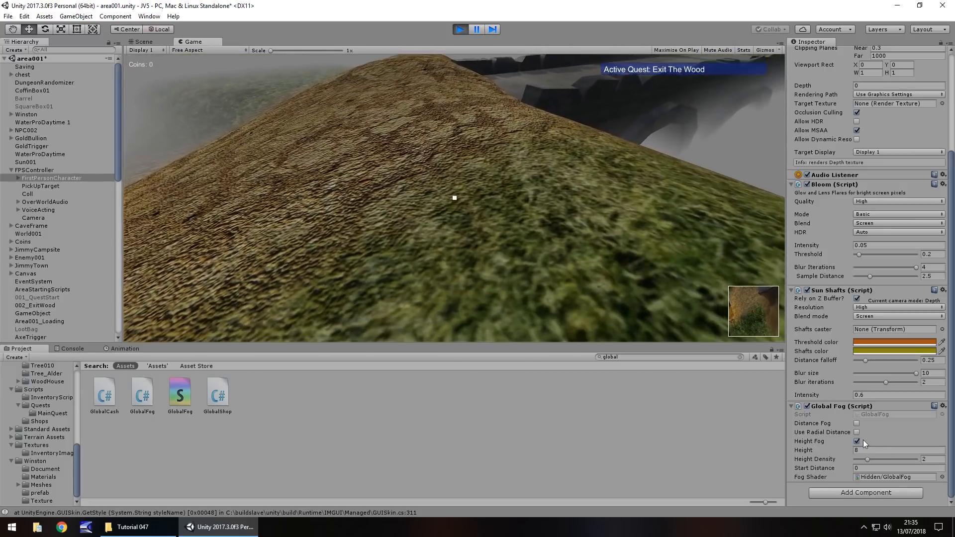
{"action": "left_click", "coordinate": [856, 440]}
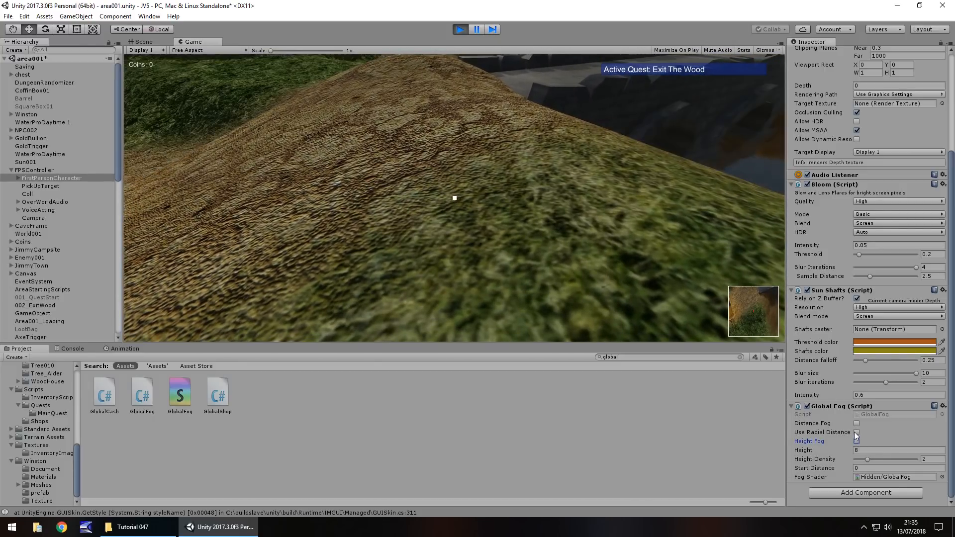
{"action": "left_click", "coordinate": [856, 433]}
{"action": "type", "text": "0"}
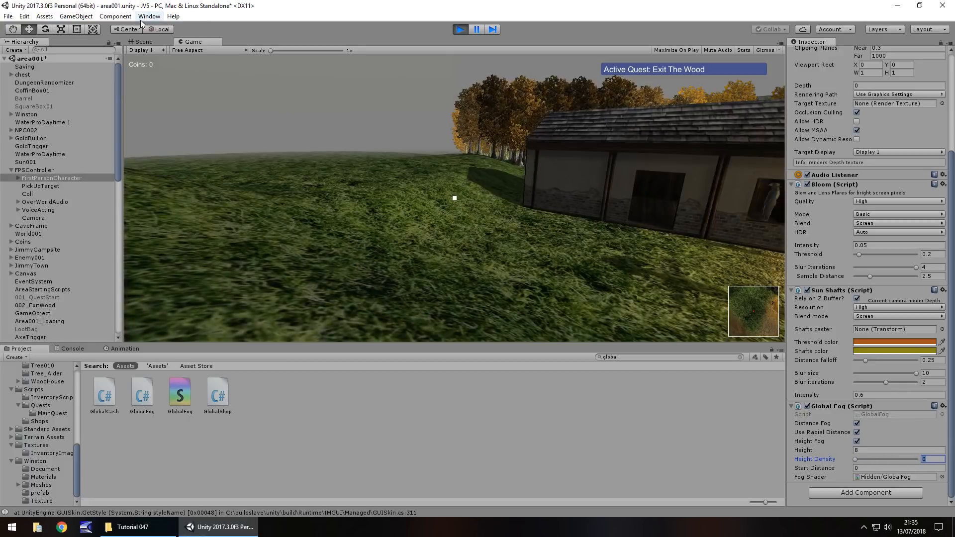
In Lighting Settings, try red and pink fog colours in the colour picker.
{"action": "left_click", "coordinate": [148, 16]}
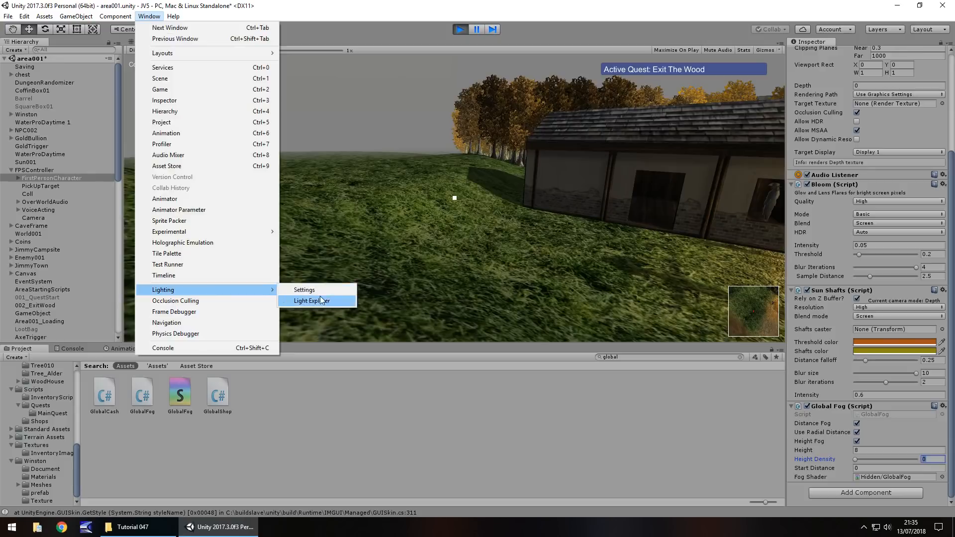
{"action": "left_click", "coordinate": [303, 290]}
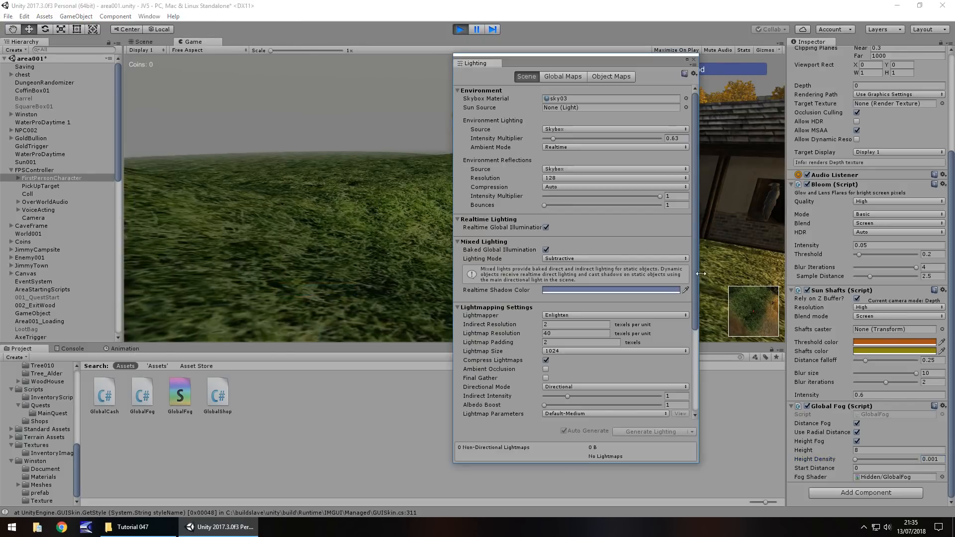
{"action": "scroll", "scroll_direction": "down", "scroll_amount": 3}
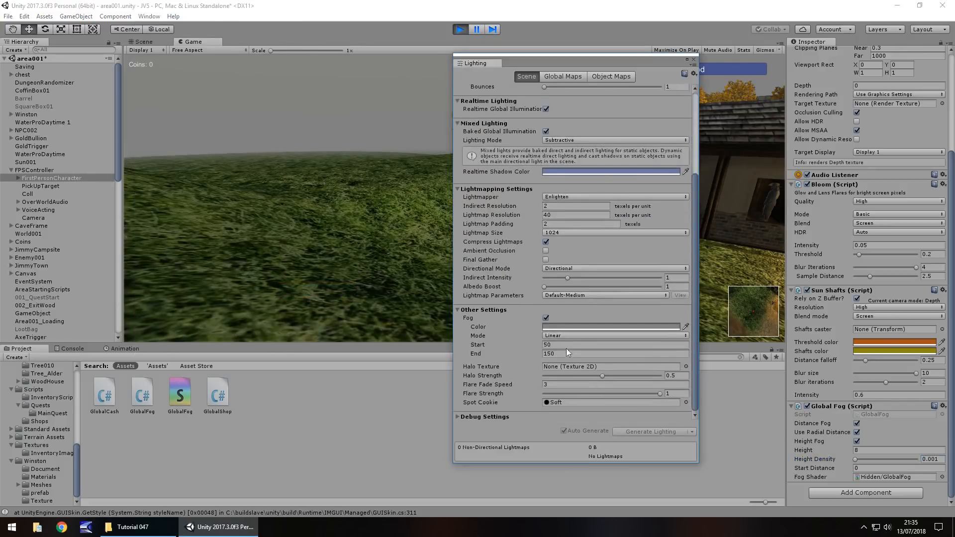
{"action": "left_click", "coordinate": [611, 326]}
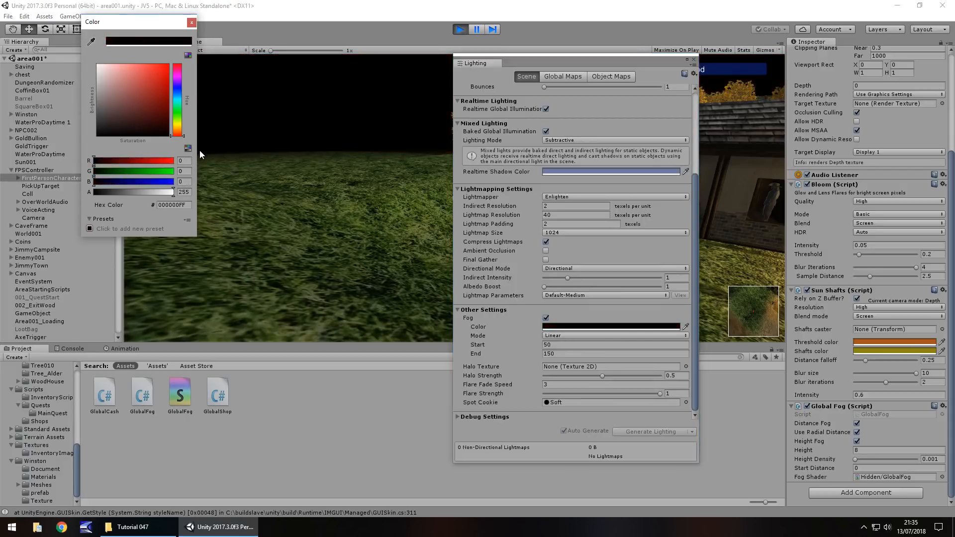
{"action": "left_click", "coordinate": [189, 54]}
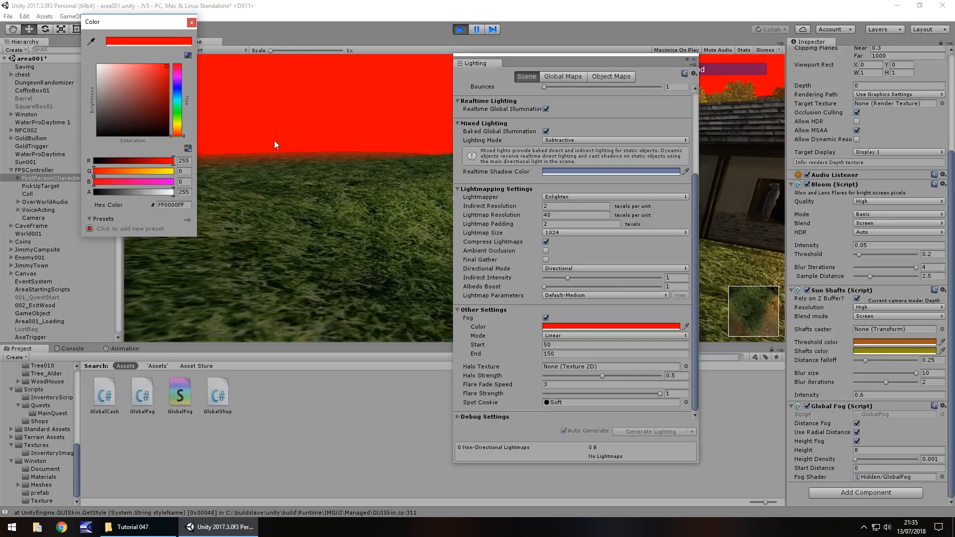
{"action": "mouse_move", "coordinate": [180, 103]}
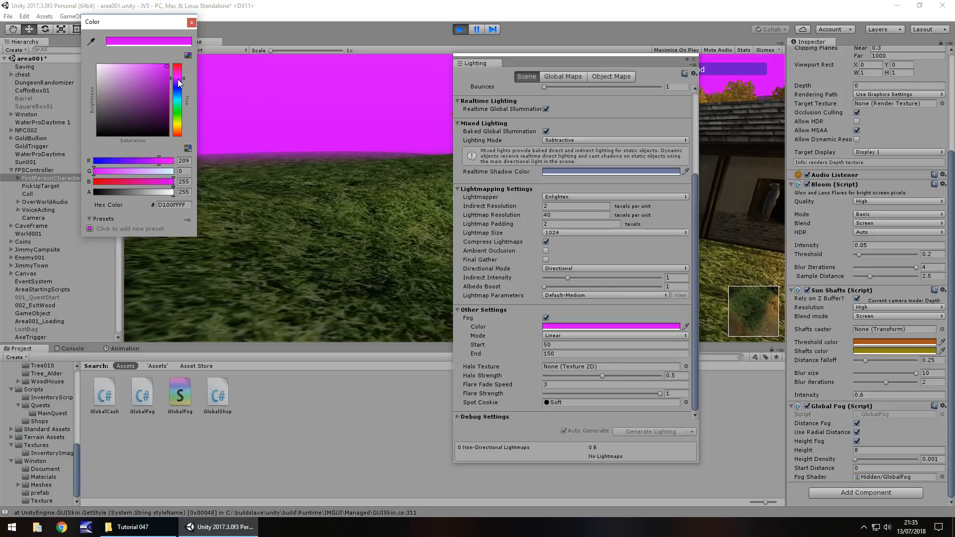
{"action": "left_click_drag", "start_coordinate": [178, 82], "coordinate": [178, 71]}
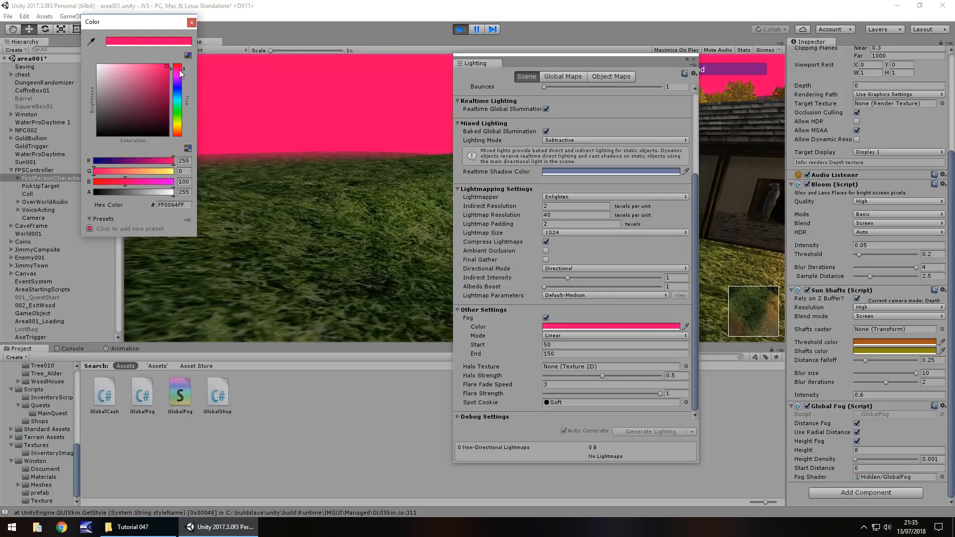
{"action": "left_click", "coordinate": [192, 22]}
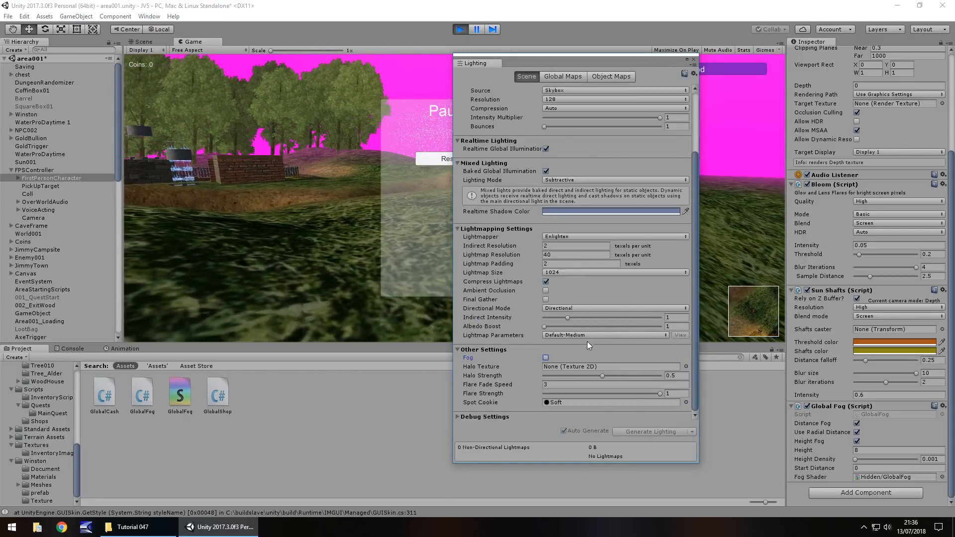
Enable scene fog with a light grey colour, close Lighting Settings and resume the game.
{"action": "left_click", "coordinate": [545, 357]}
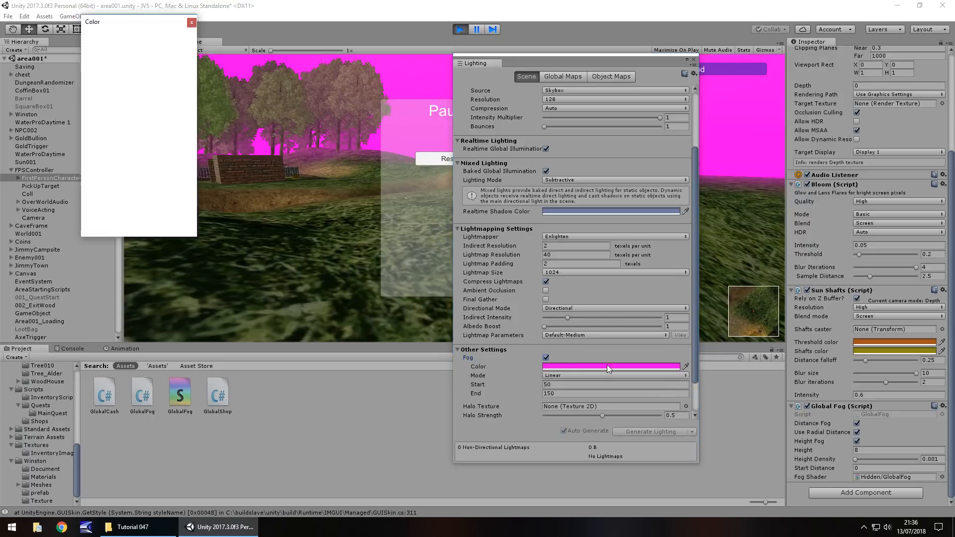
{"action": "left_click", "coordinate": [611, 365]}
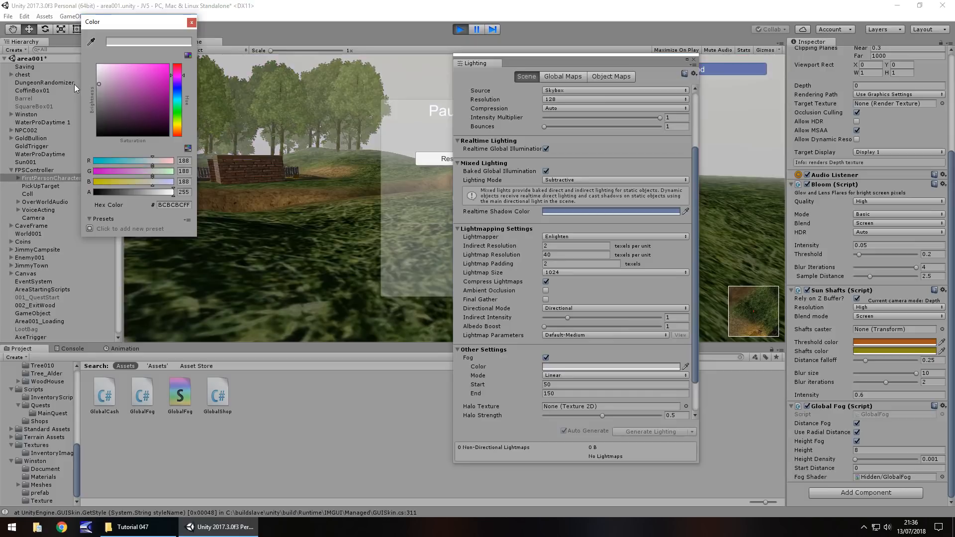
{"action": "left_click", "coordinate": [191, 23]}
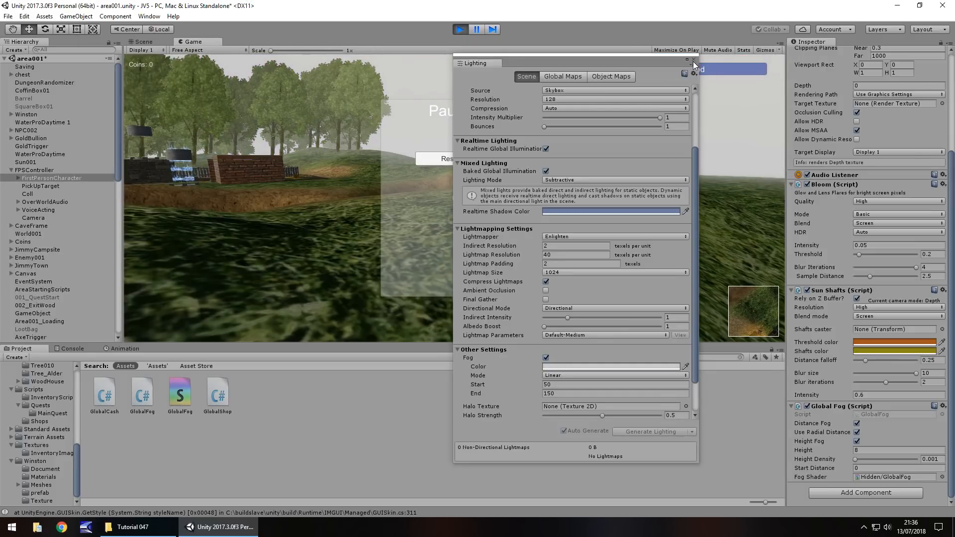
{"action": "left_click", "coordinate": [693, 62]}
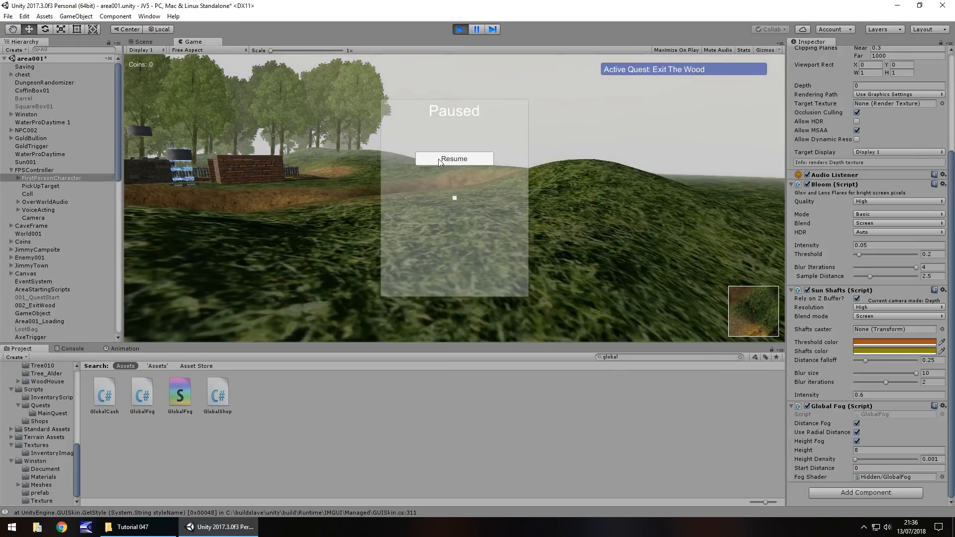
{"action": "left_click", "coordinate": [453, 159]}
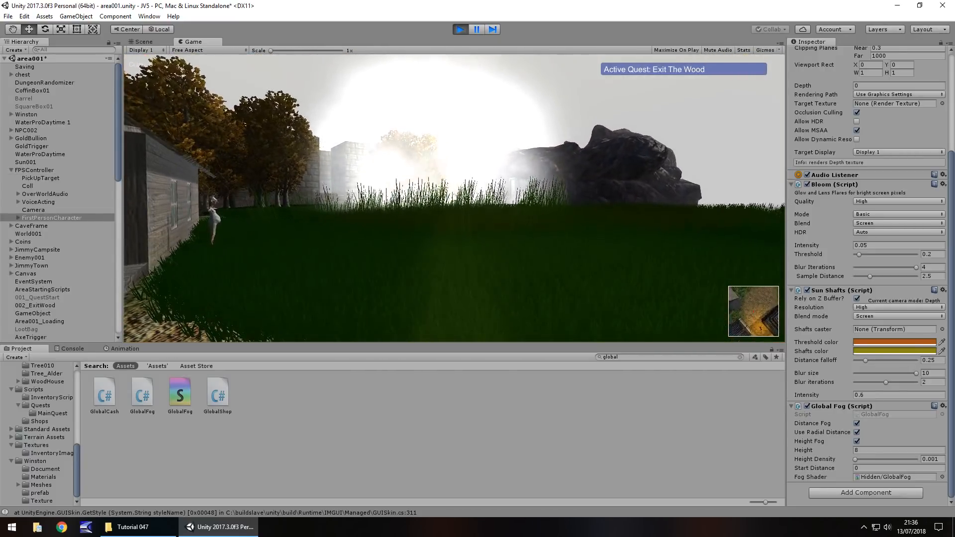
Stop the game and set the particle emitter shape to a cone rotated -180 on X.
{"action": "left_click", "coordinate": [143, 42]}
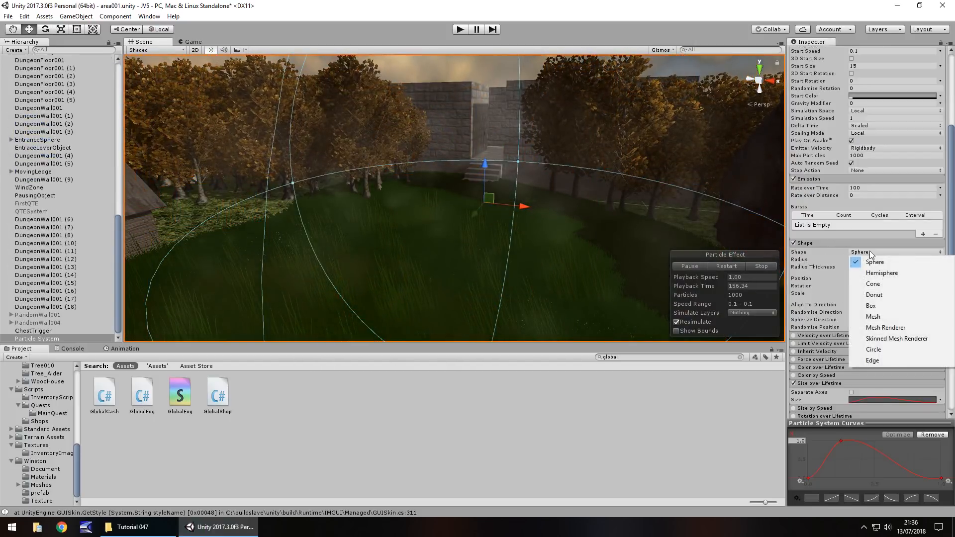
{"action": "left_click", "coordinate": [872, 283]}
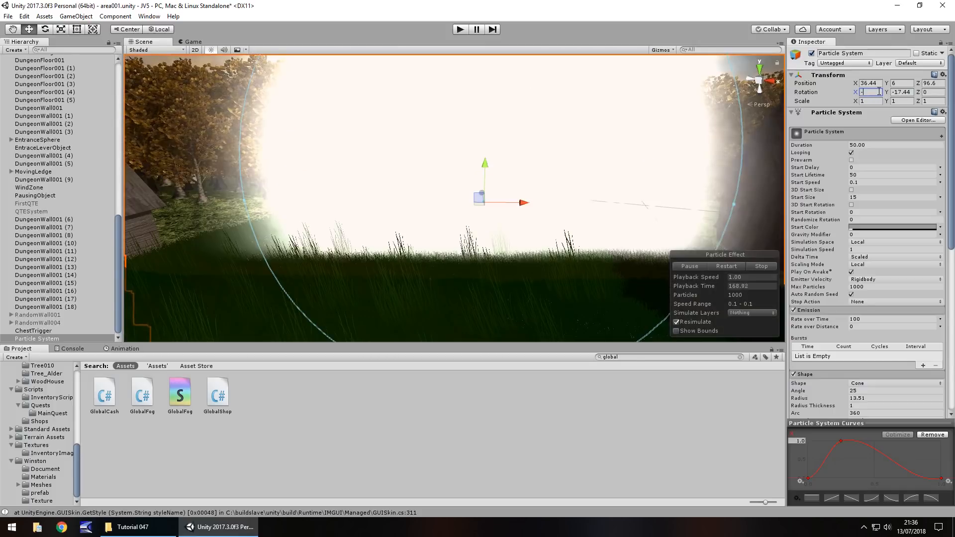
{"action": "type", "text": "-180"}
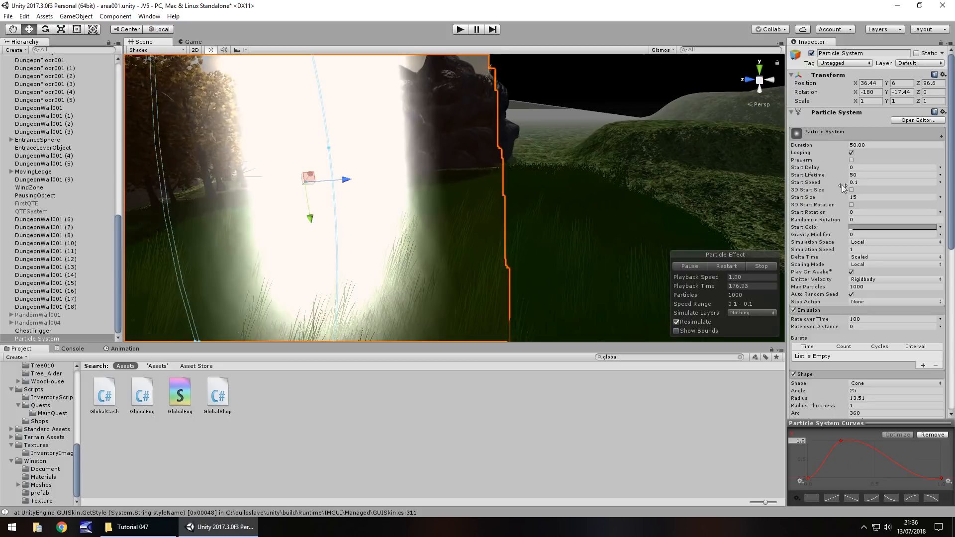
Set the particle Start Speed to 3.
{"action": "left_click_drag", "start_coordinate": [843, 186], "coordinate": [889, 186]}
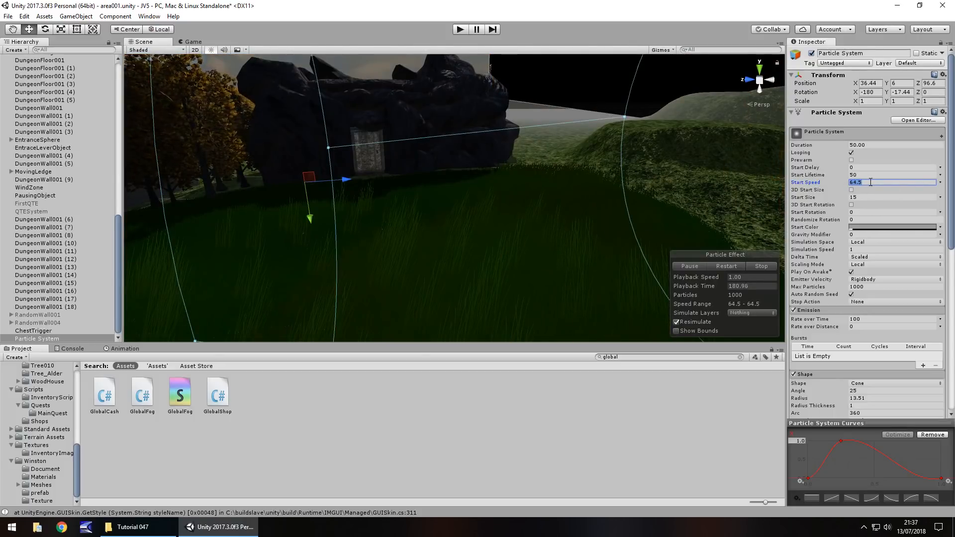
{"action": "type", "text": "2"}
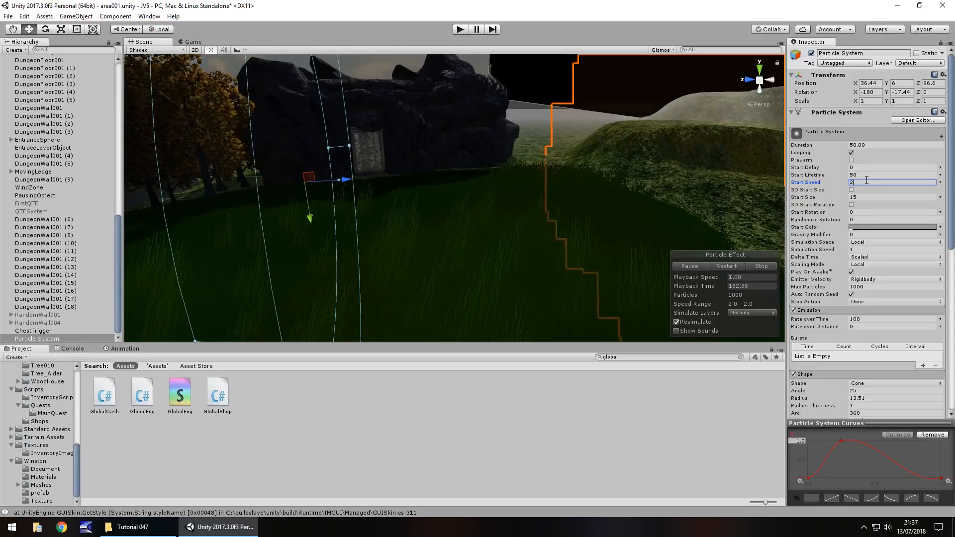
{"action": "type", "text": "3"}
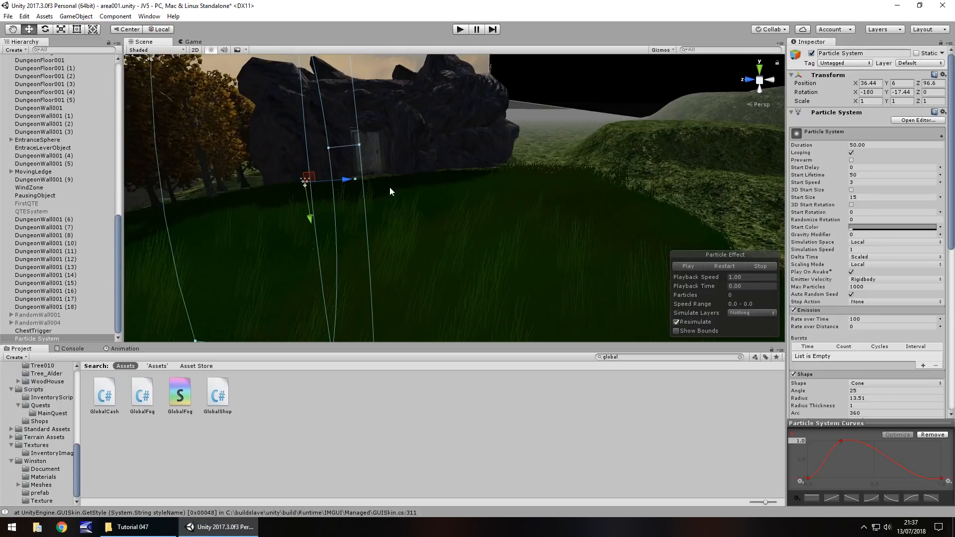
Give particles a faint translucent grey start colour and a Rate over Time of 1000.
{"action": "left_click", "coordinate": [895, 226]}
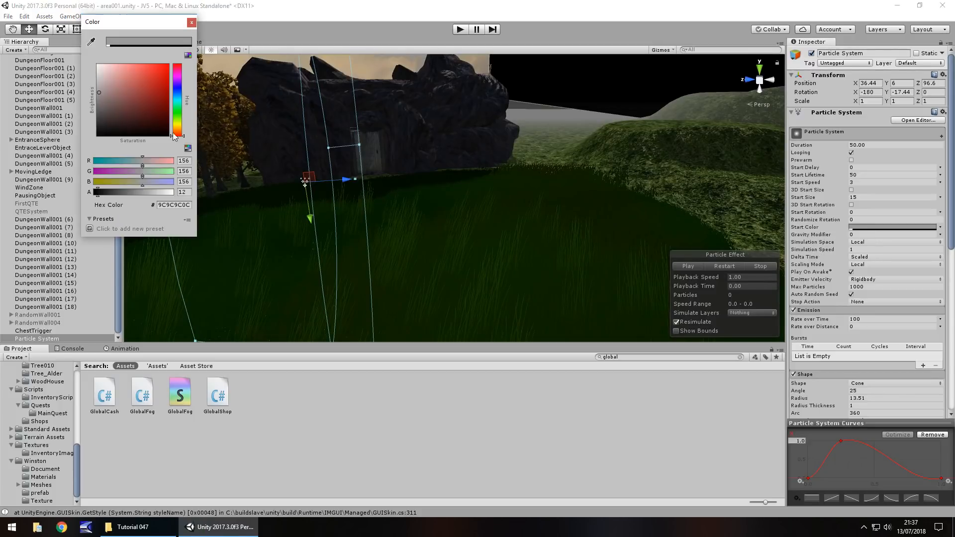
{"action": "left_click_drag", "start_coordinate": [101, 191], "coordinate": [95, 191]}
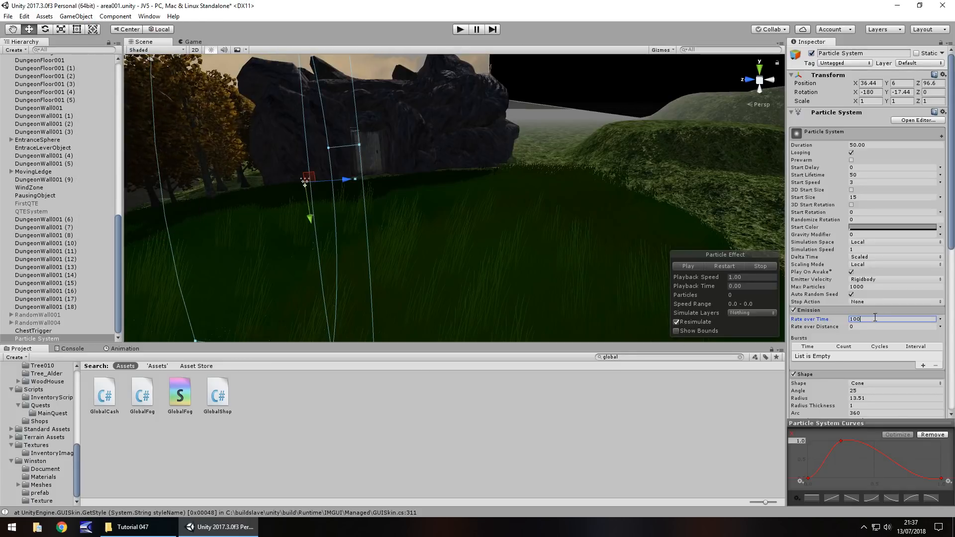
{"action": "type", "text": "1000"}
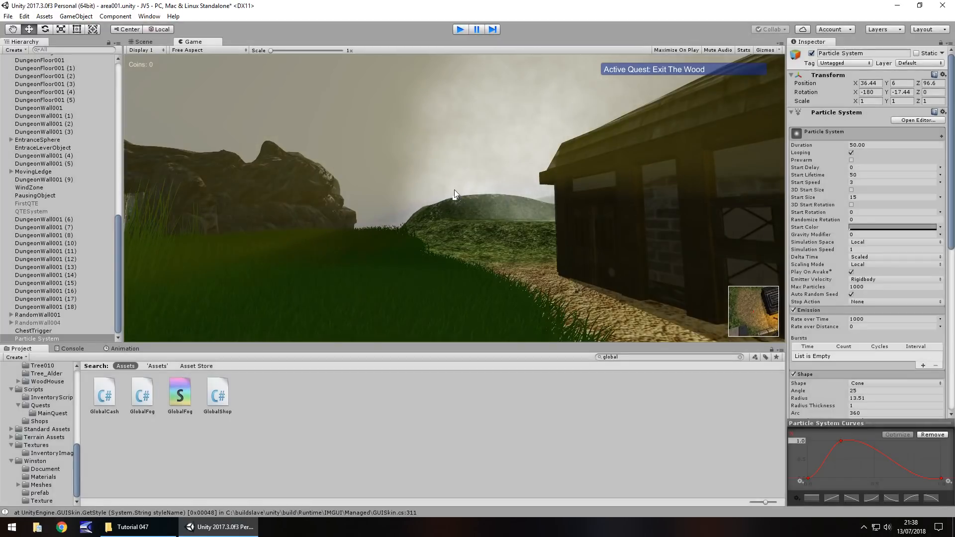
Stop the game and orbit the Scene view around the village houses.
{"action": "left_click", "coordinate": [144, 41]}
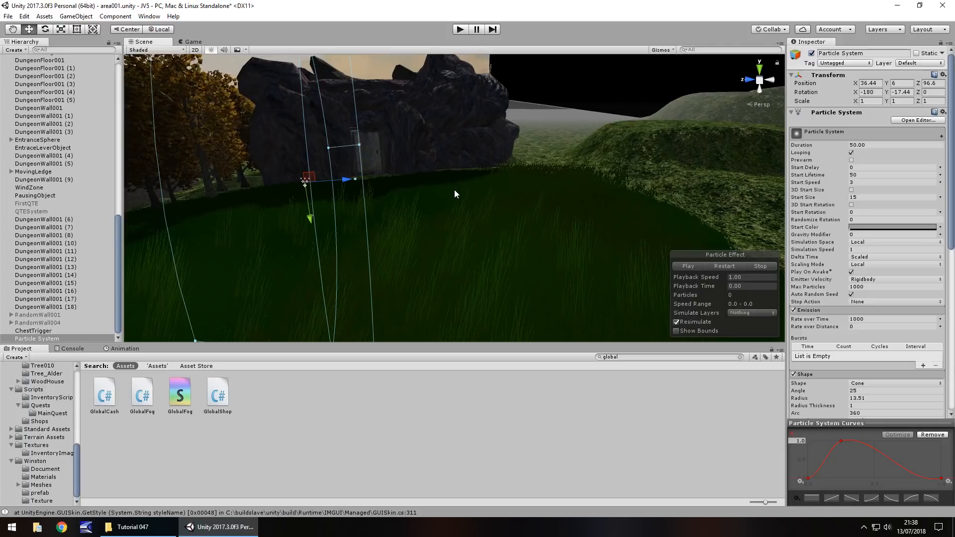
{"action": "mouse_move", "coordinate": [529, 225]}
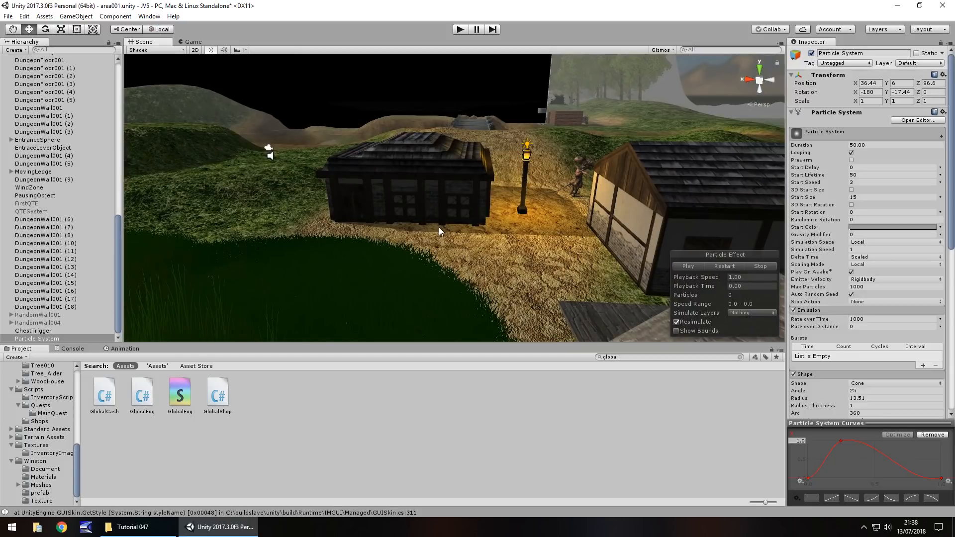
{"action": "left_click_drag", "start_coordinate": [439, 232], "coordinate": [331, 270]}
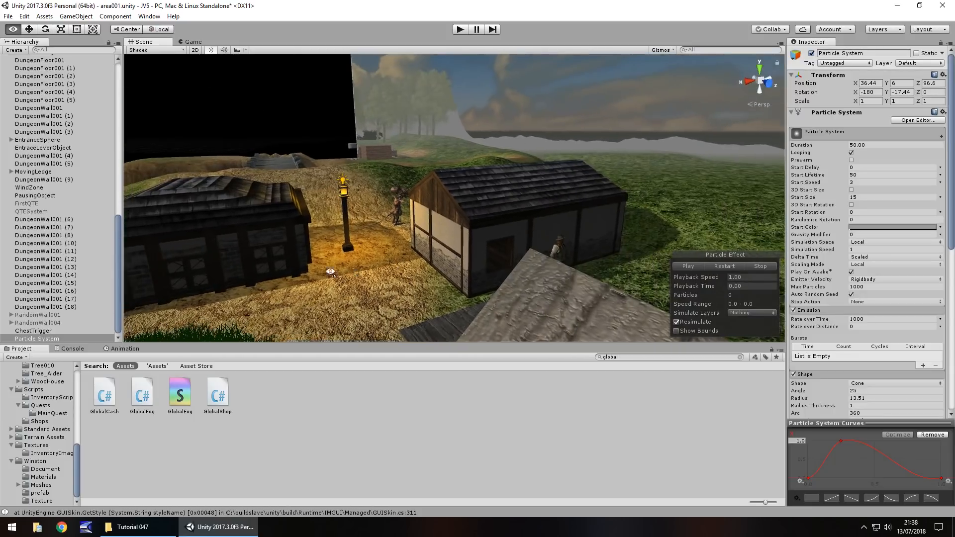